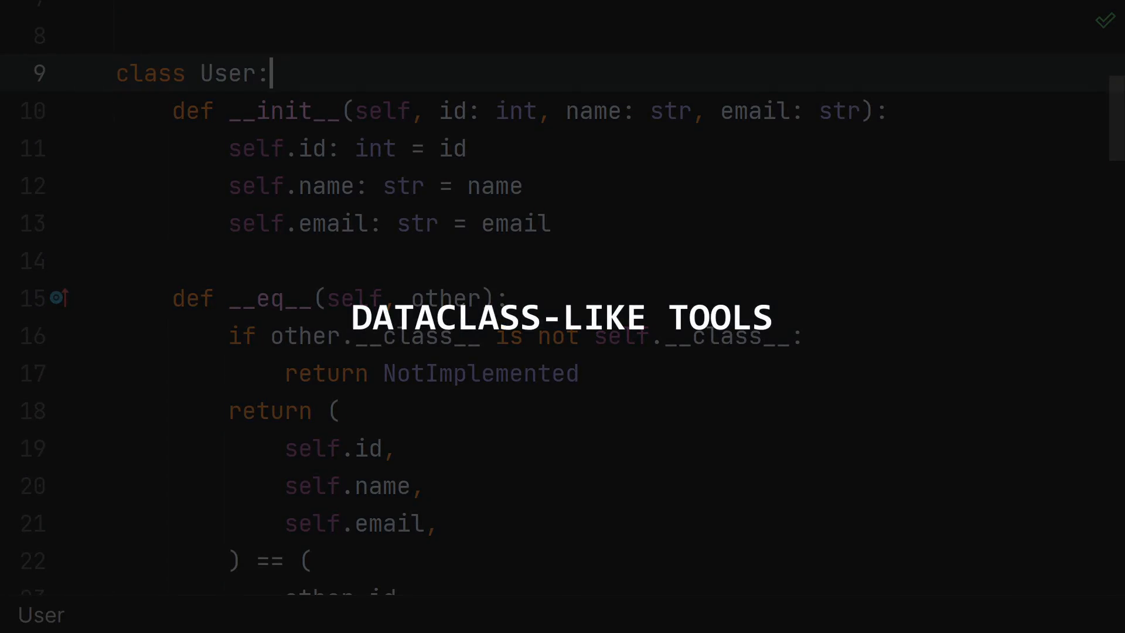
Scroll through the hand-written User class to review its __init__ through __lt__ methods.
{"action": "scroll", "scroll_direction": "down", "scroll_amount": 3}
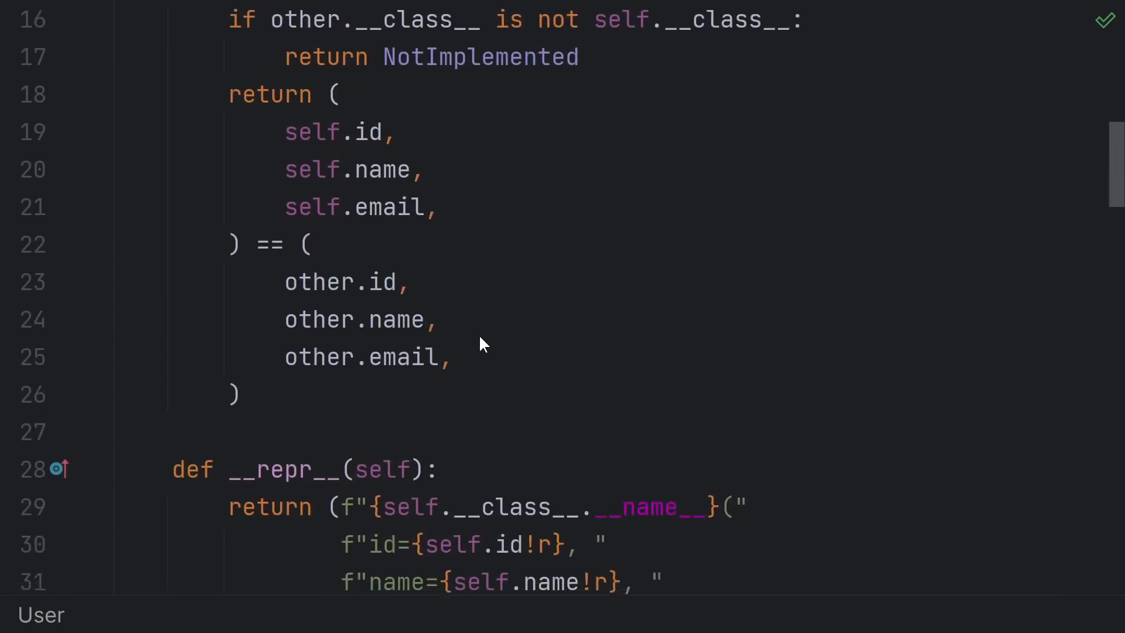
{"action": "scroll", "scroll_direction": "down", "scroll_amount": 3}
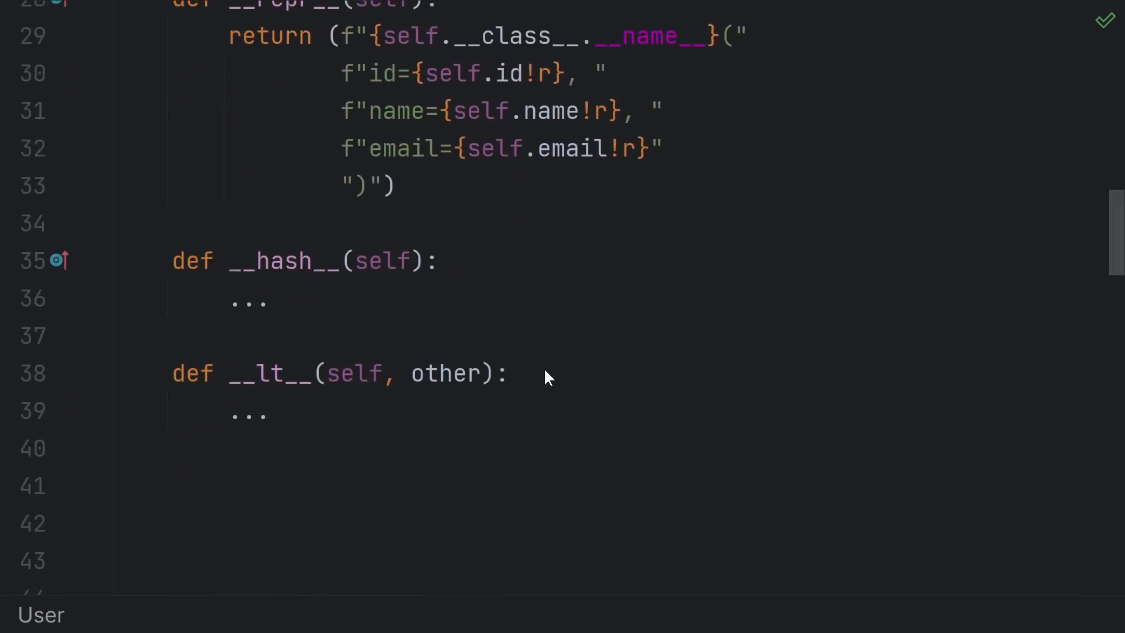
{"action": "scroll", "scroll_direction": "up", "scroll_amount": 3}
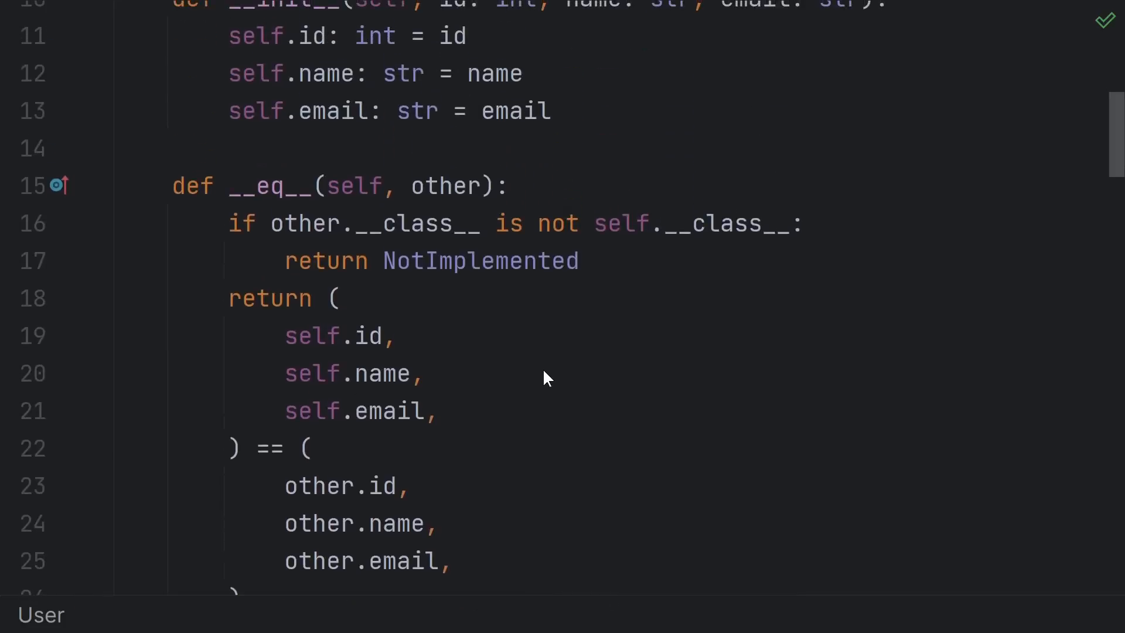
{"action": "scroll", "scroll_direction": "up", "scroll_amount": 3}
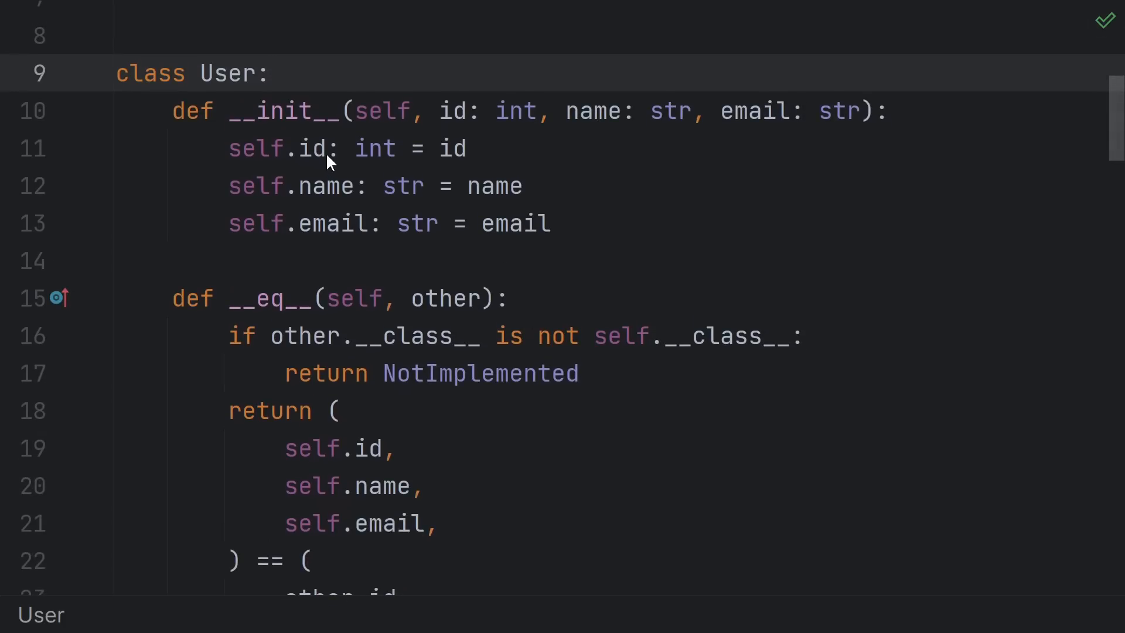
{"action": "mouse_move", "coordinate": [367, 128]}
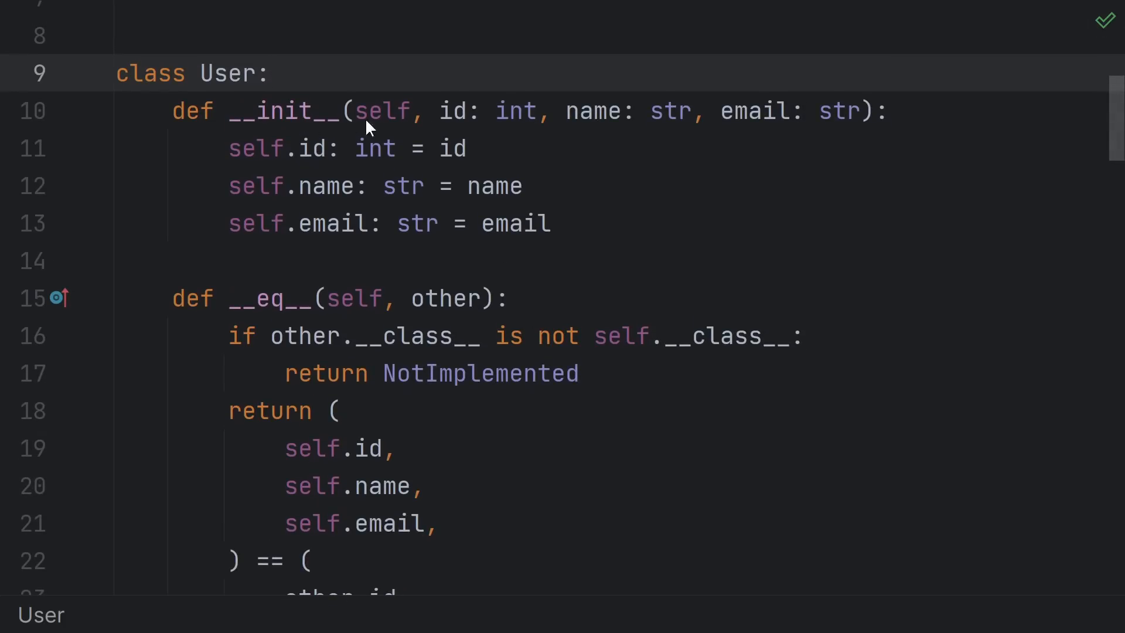
{"action": "mouse_move", "coordinate": [954, 99]}
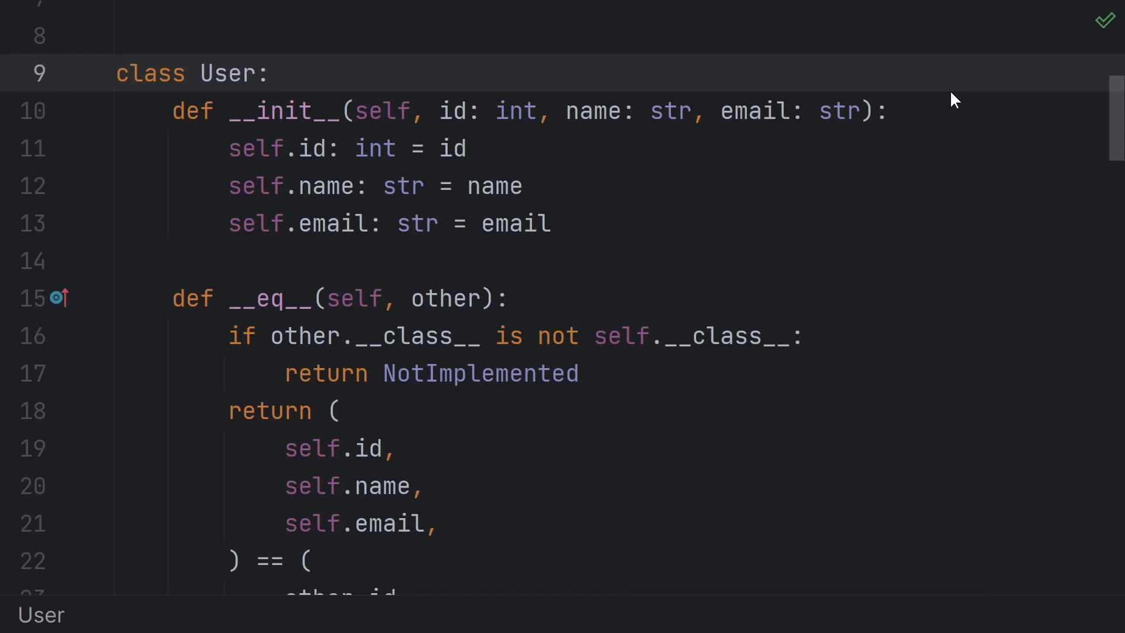
{"action": "mouse_move", "coordinate": [943, 97]}
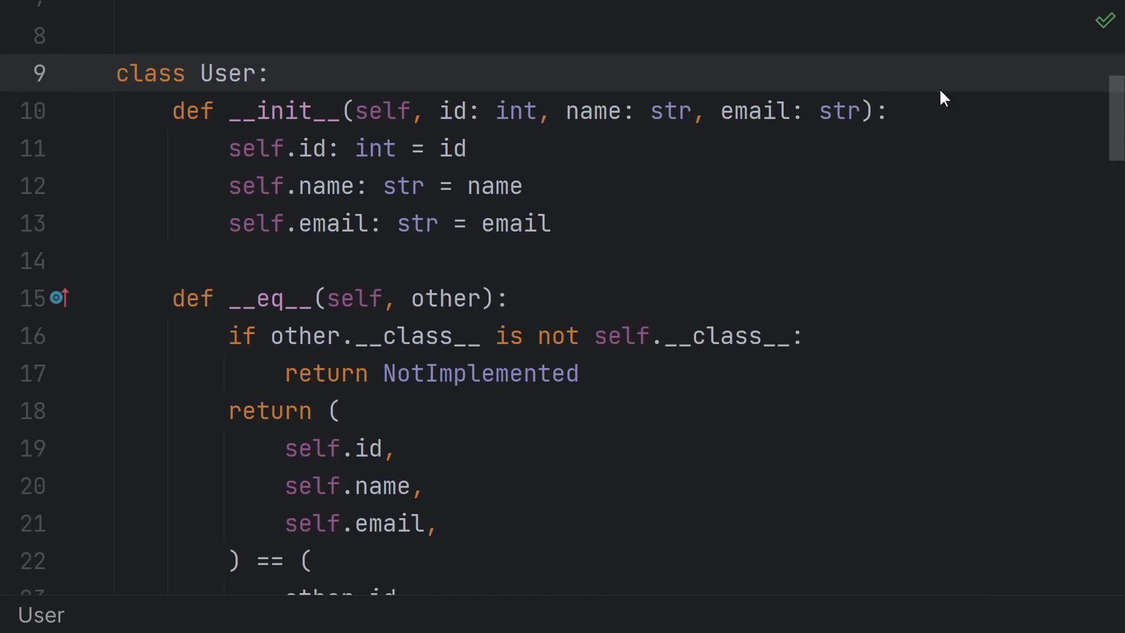
{"action": "mouse_move", "coordinate": [463, 150]}
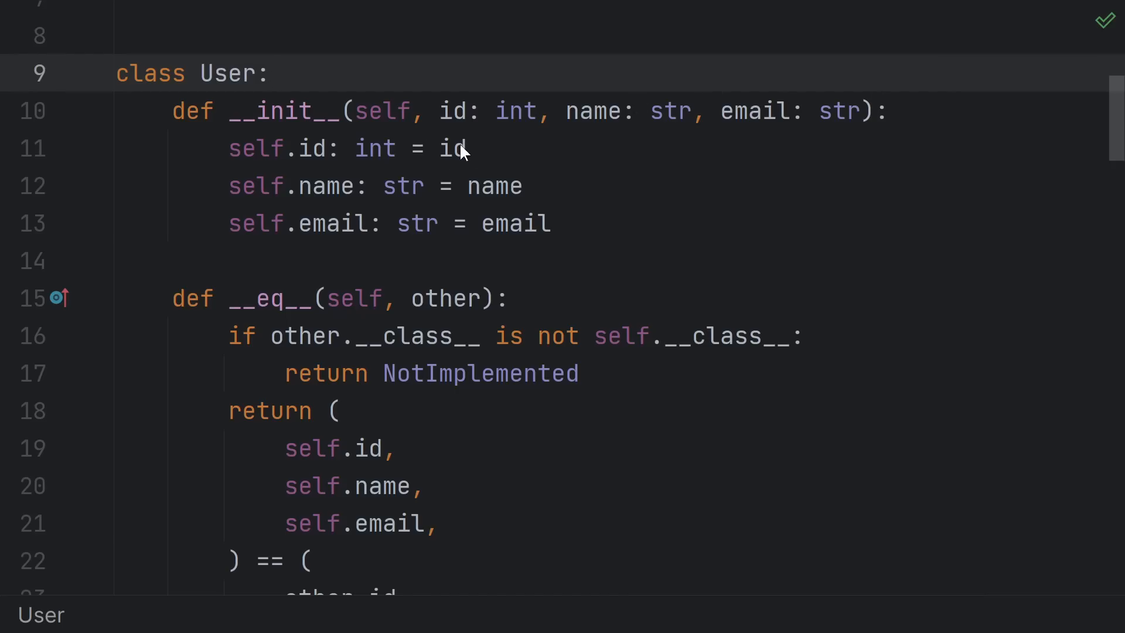
{"action": "scroll", "scroll_direction": "down", "scroll_amount": 3}
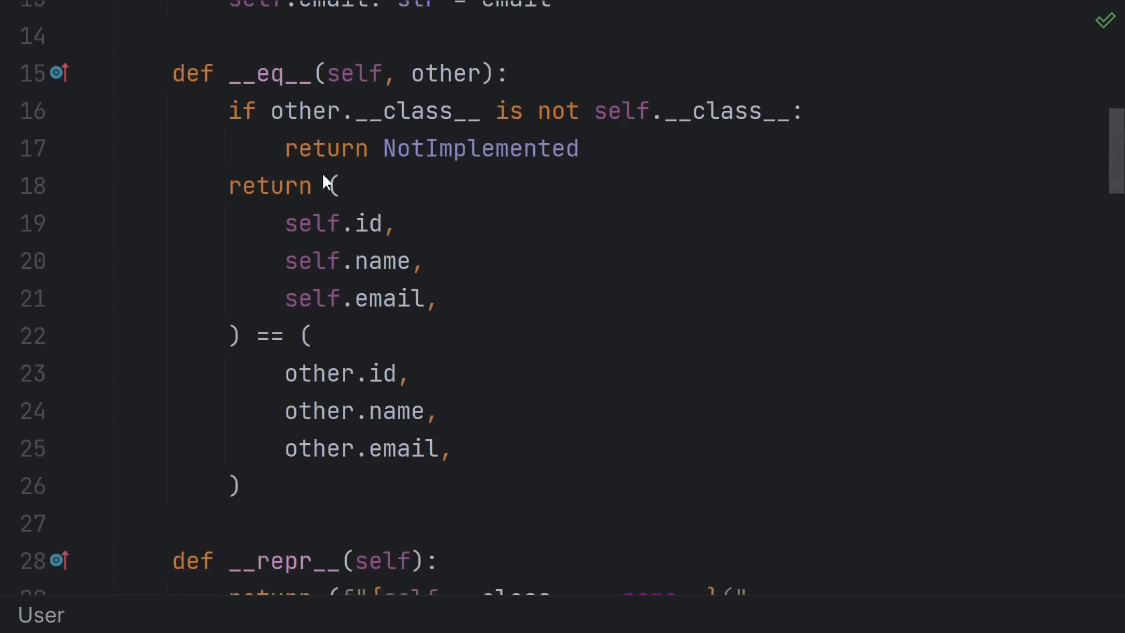
{"action": "mouse_move", "coordinate": [386, 380]}
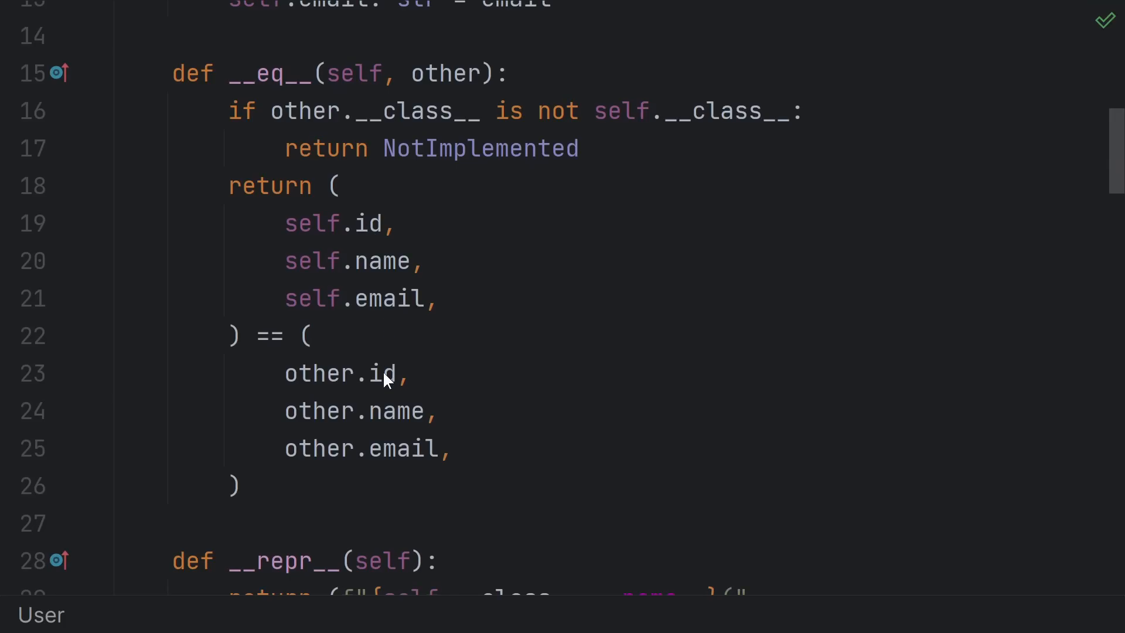
{"action": "mouse_move", "coordinate": [479, 376]}
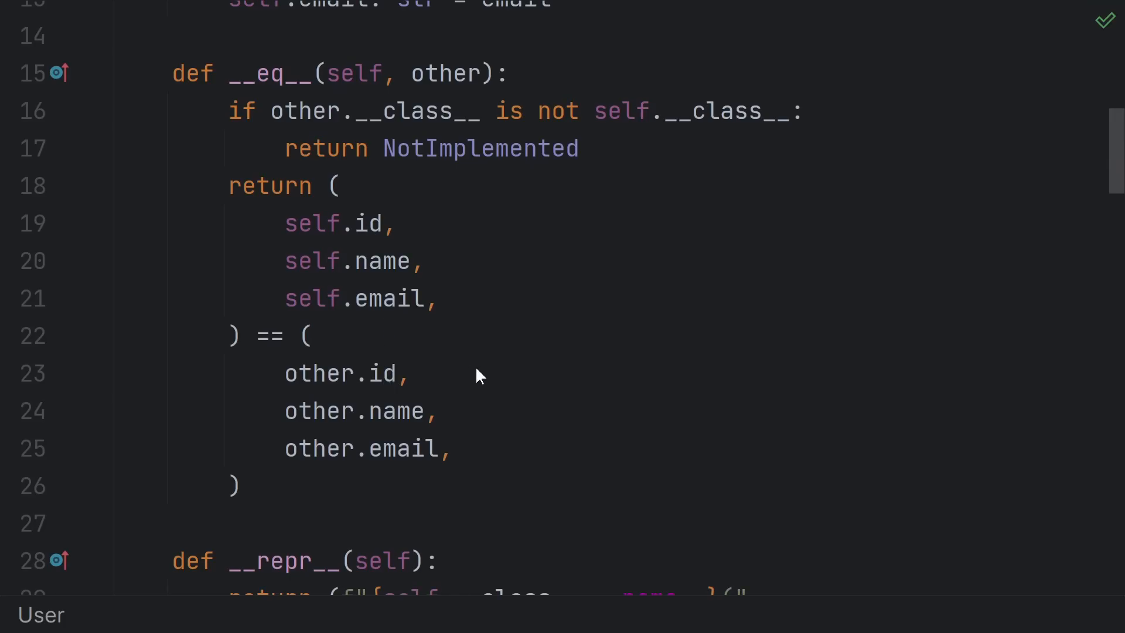
{"action": "scroll", "scroll_direction": "down", "scroll_amount": 3}
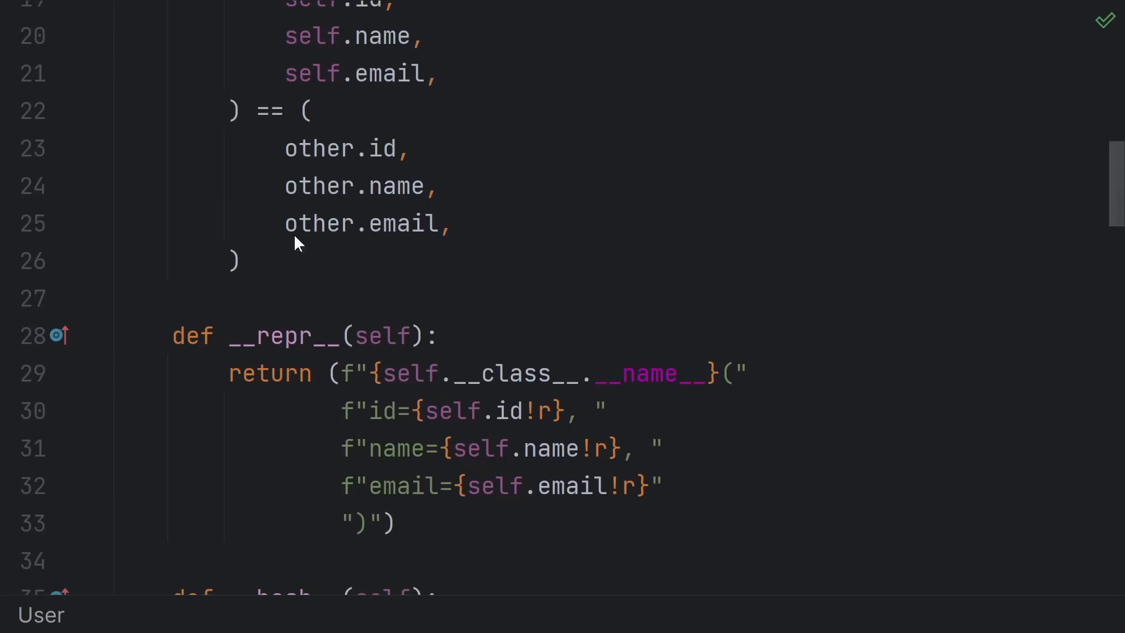
{"action": "mouse_move", "coordinate": [540, 433]}
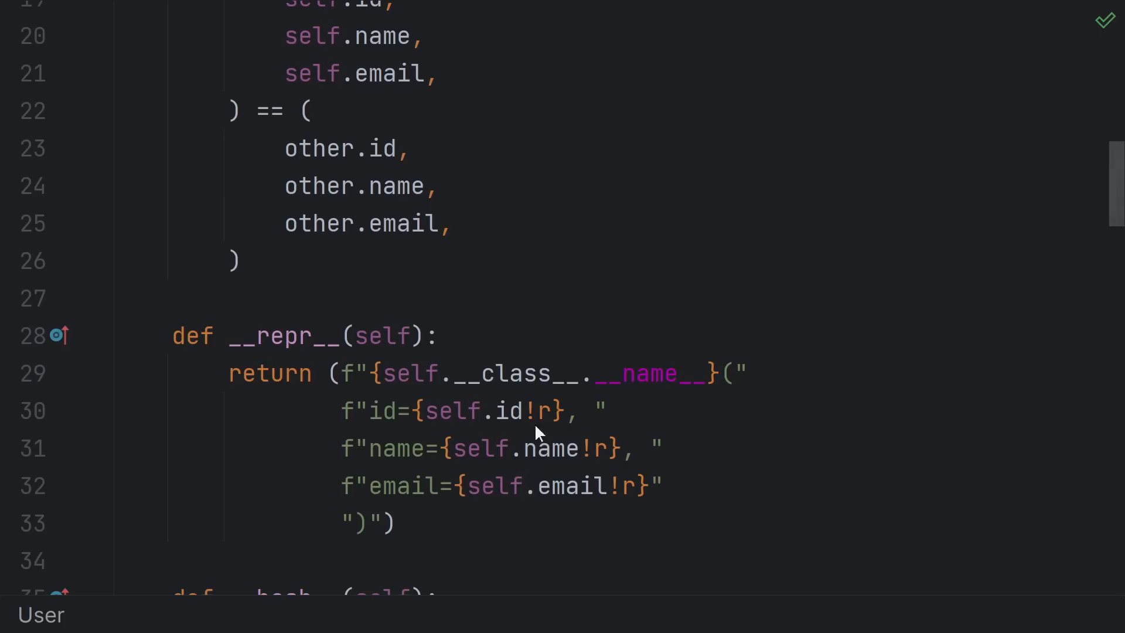
{"action": "scroll", "scroll_direction": "up", "scroll_amount": 3}
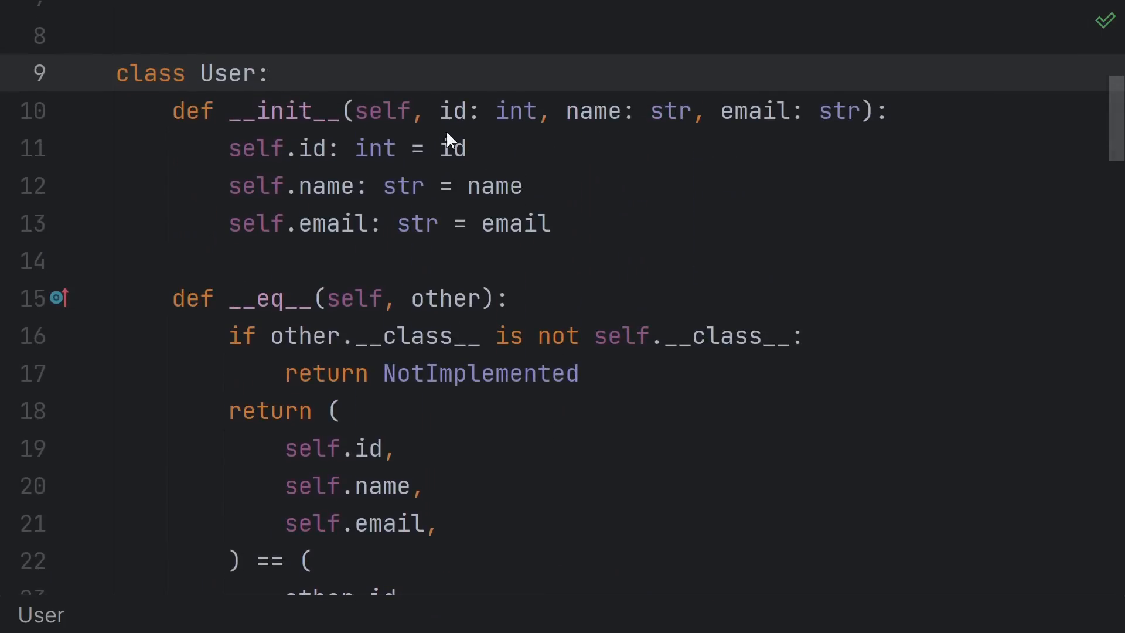
{"action": "mouse_move", "coordinate": [610, 153]}
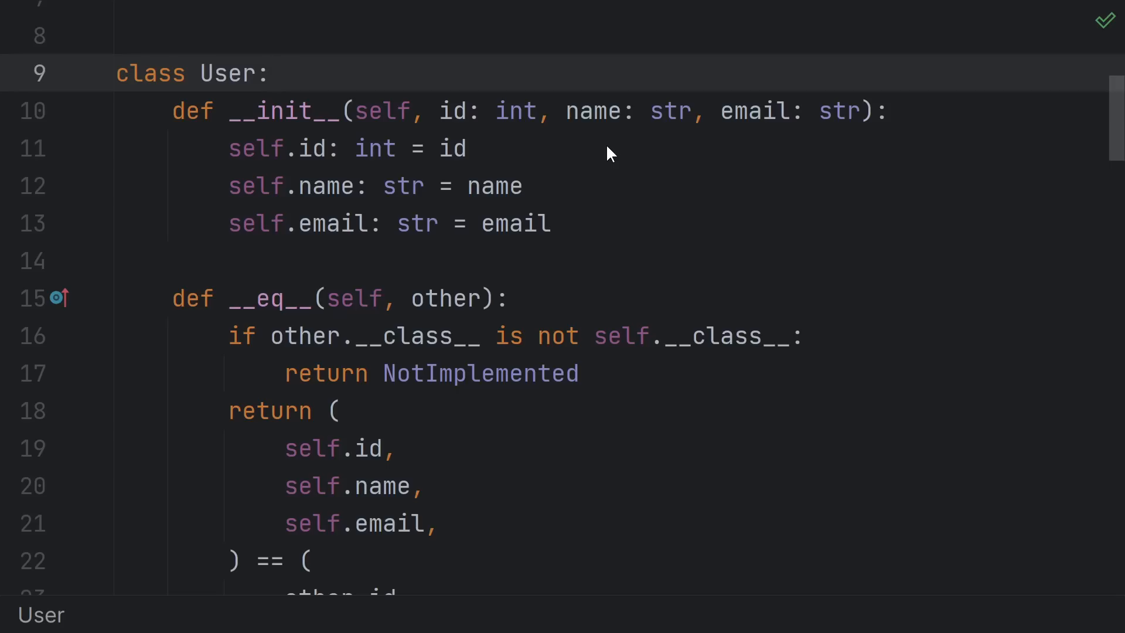
{"action": "left_click", "coordinate": [280, 71]}
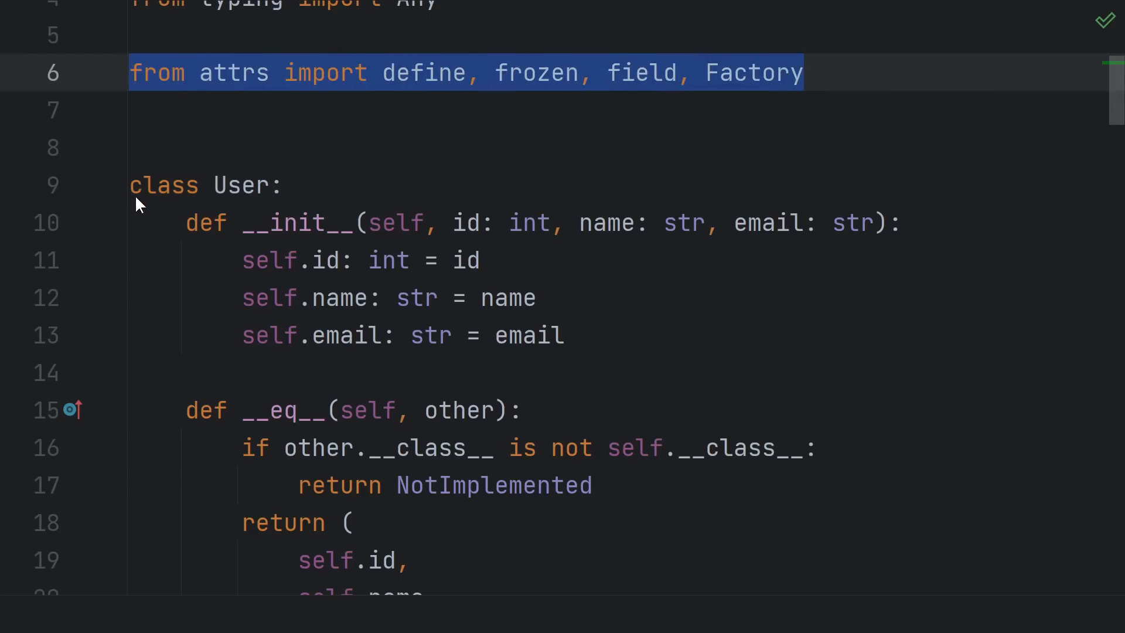
{"action": "left_click", "coordinate": [133, 185]}
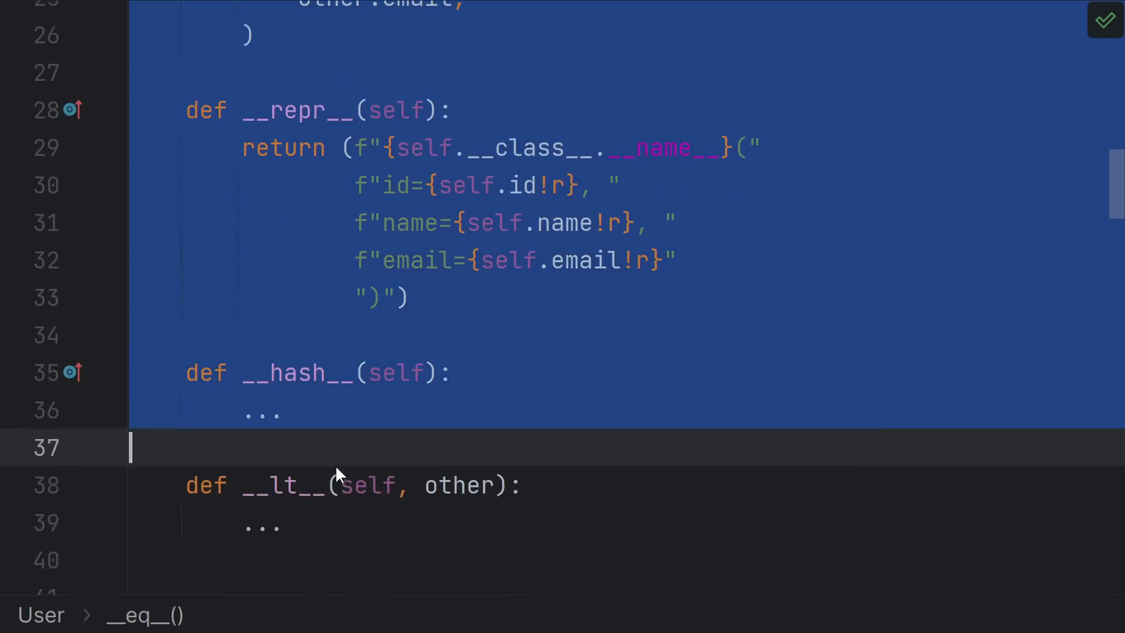
{"action": "scroll", "scroll_direction": "up", "scroll_amount": 3}
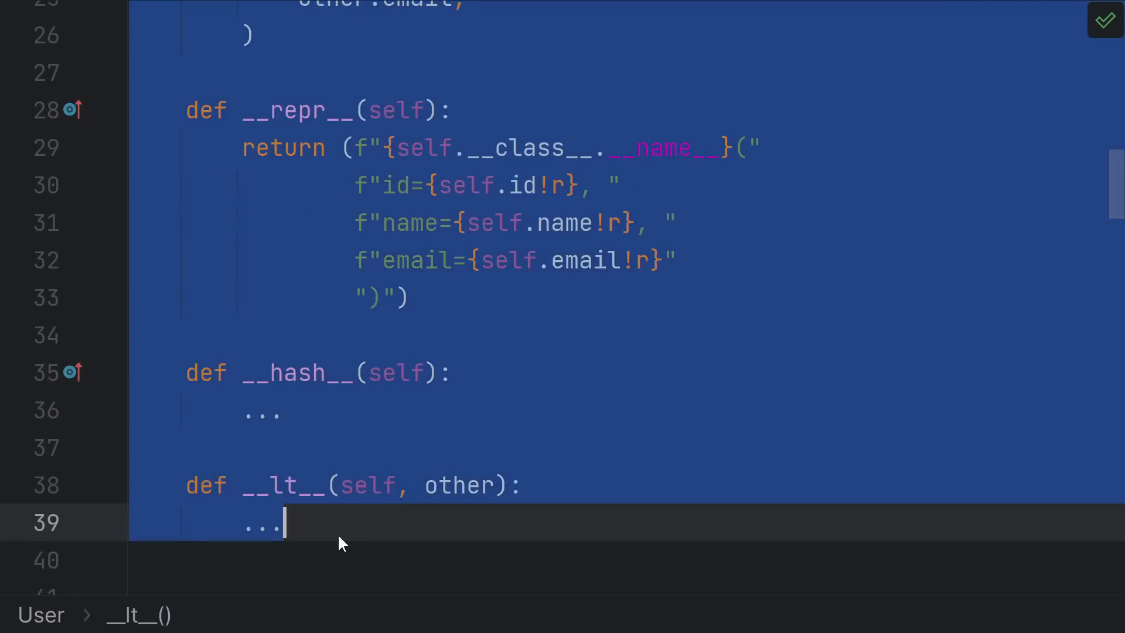
{"action": "scroll", "scroll_direction": "up", "scroll_amount": 3}
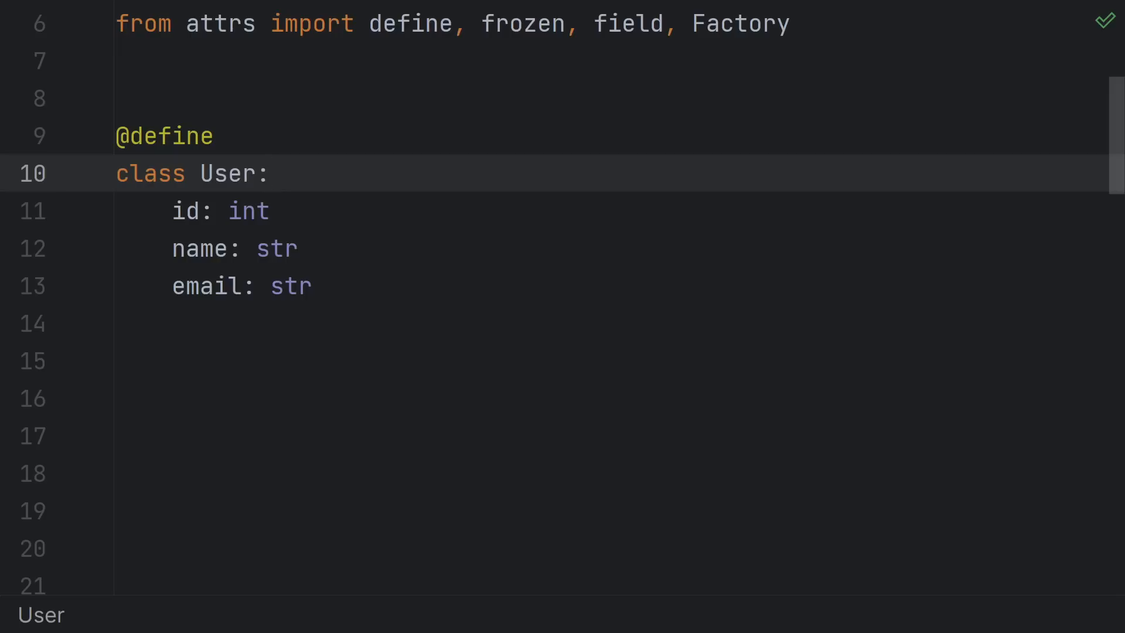
{"action": "mouse_move", "coordinate": [1089, 181]}
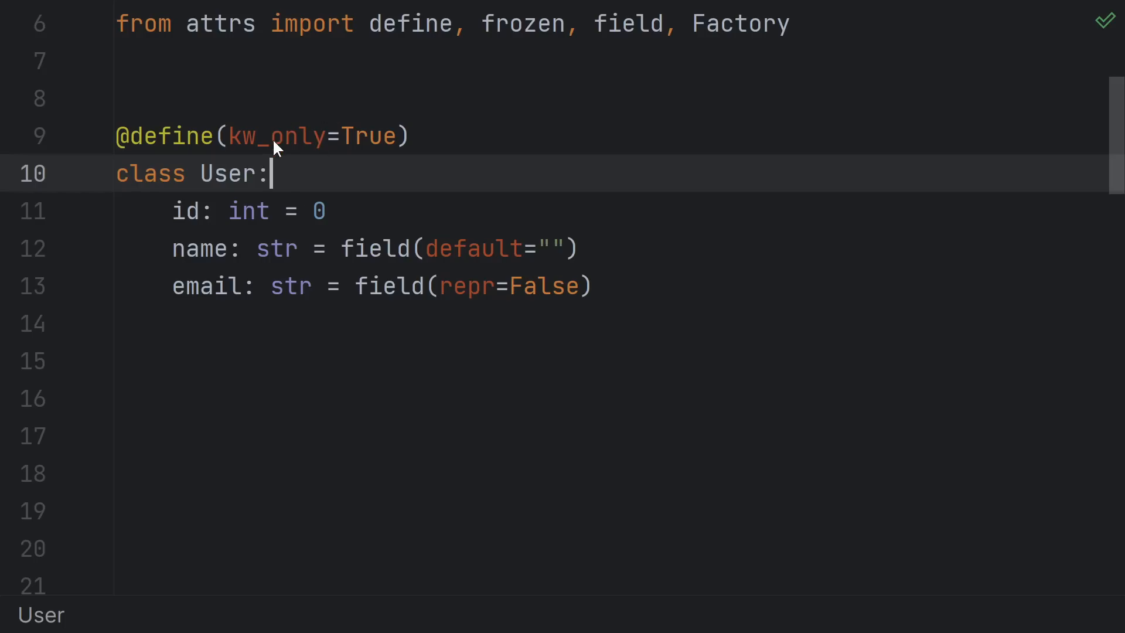
{"action": "mouse_move", "coordinate": [378, 296]}
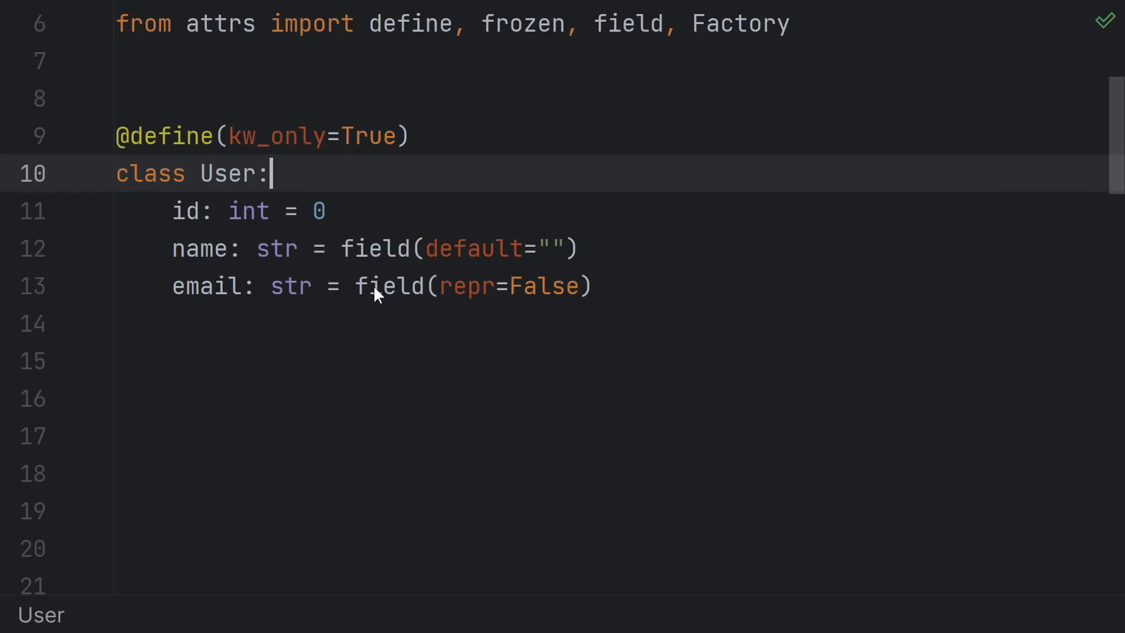
{"action": "mouse_move", "coordinate": [692, 290]}
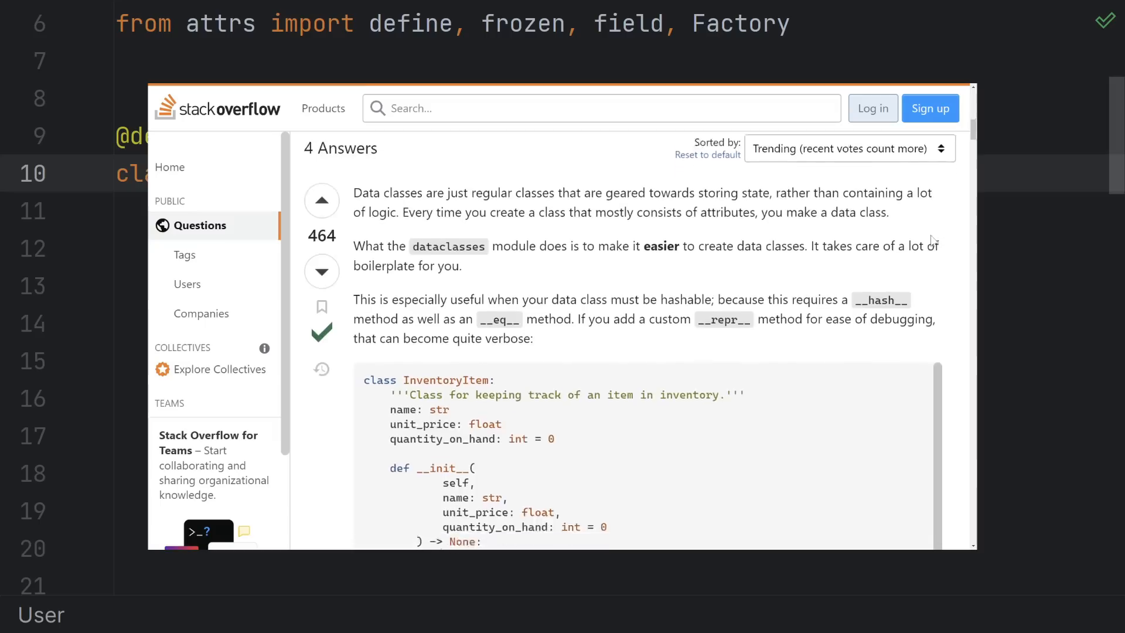
Scroll to the Stack Overflow answer explaining data classes and the dataclasses module.
{"action": "scroll", "scroll_direction": "down", "scroll_amount": 3}
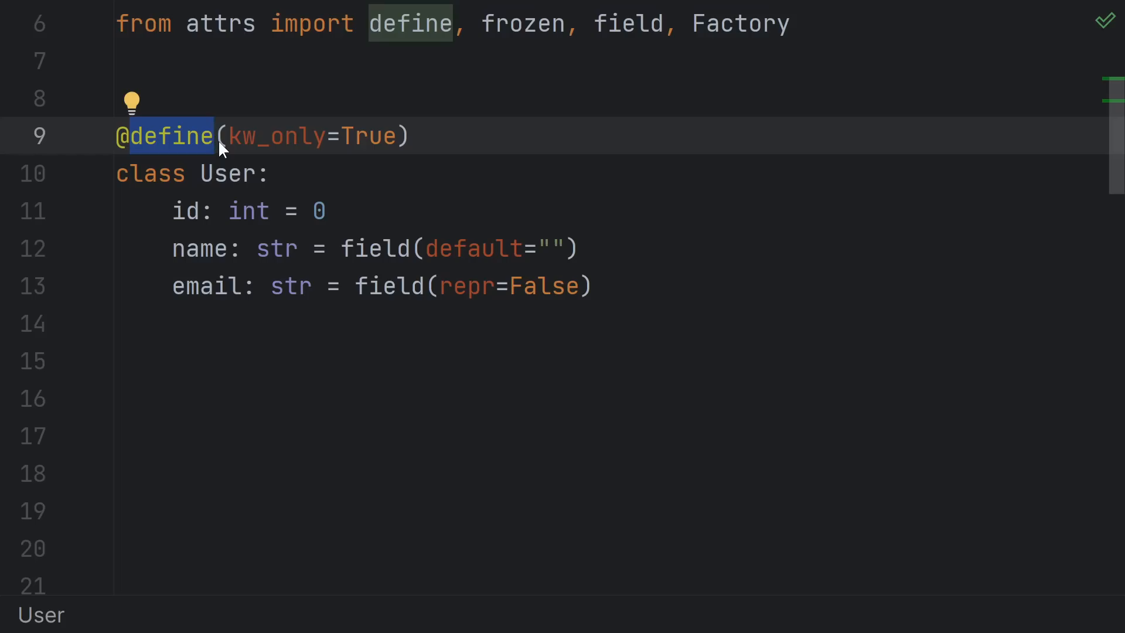
{"action": "mouse_move", "coordinate": [179, 154]}
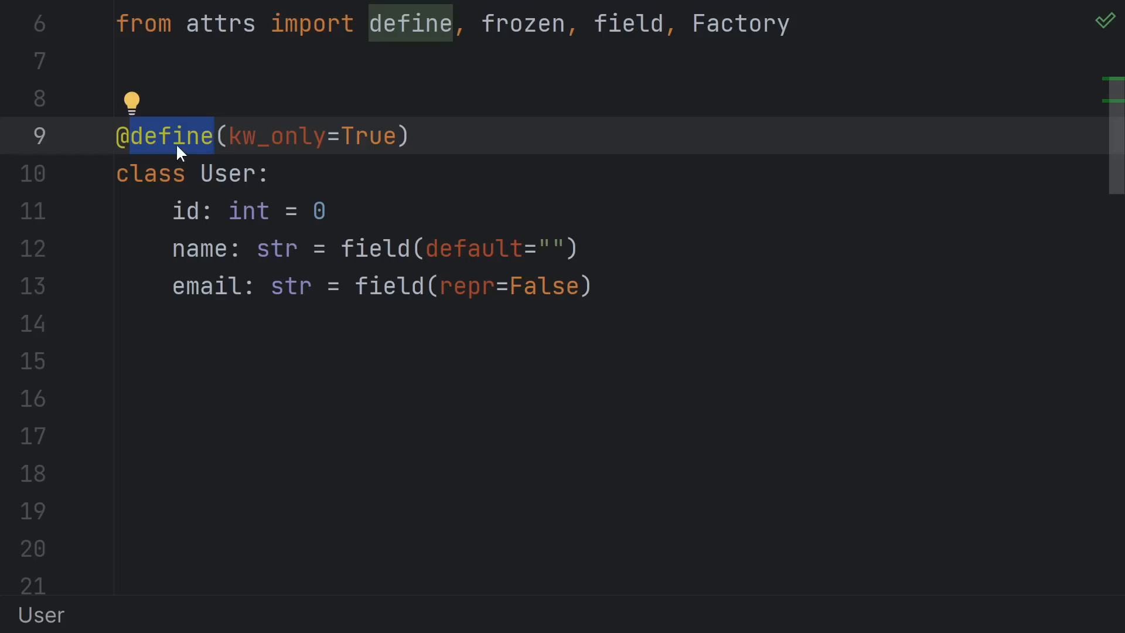
{"action": "mouse_move", "coordinate": [172, 137]}
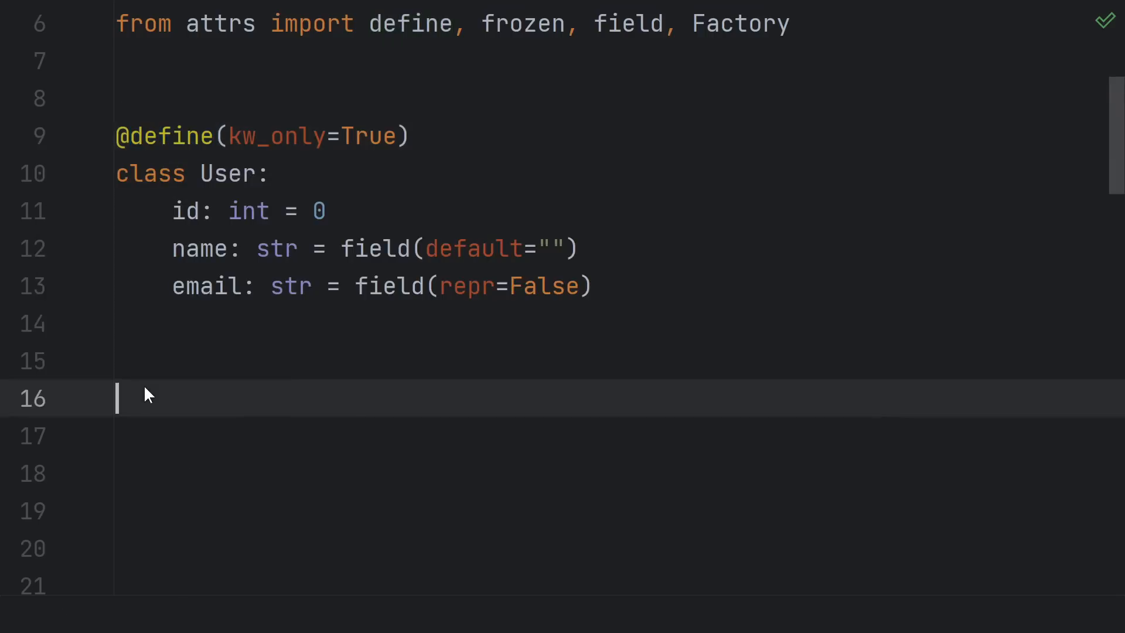
Add print(inspect.getsource(User.__init__)) below the class to show the generated initializer.
{"action": "type", "text": "print(inspect.getsource(User.__init__"}
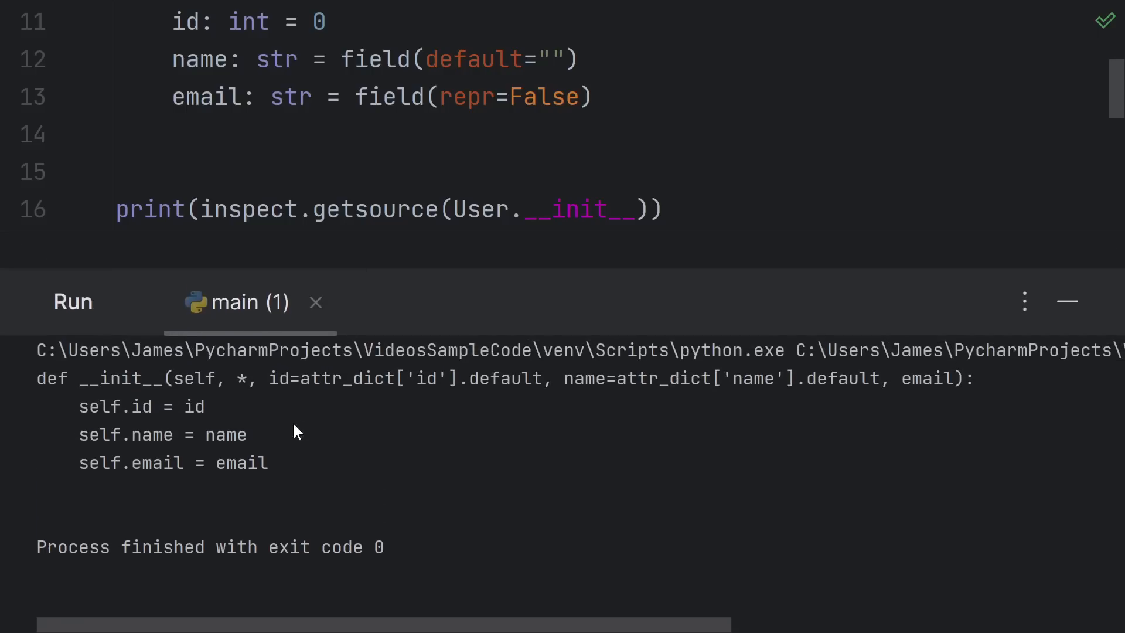
{"action": "mouse_move", "coordinate": [208, 409]}
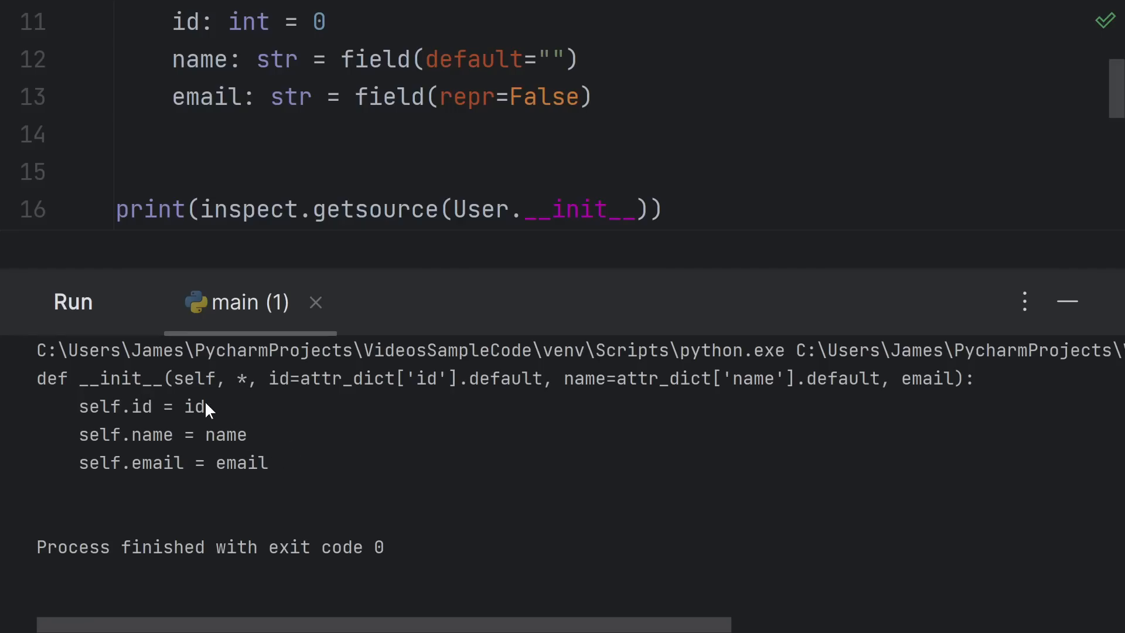
{"action": "mouse_move", "coordinate": [151, 473]}
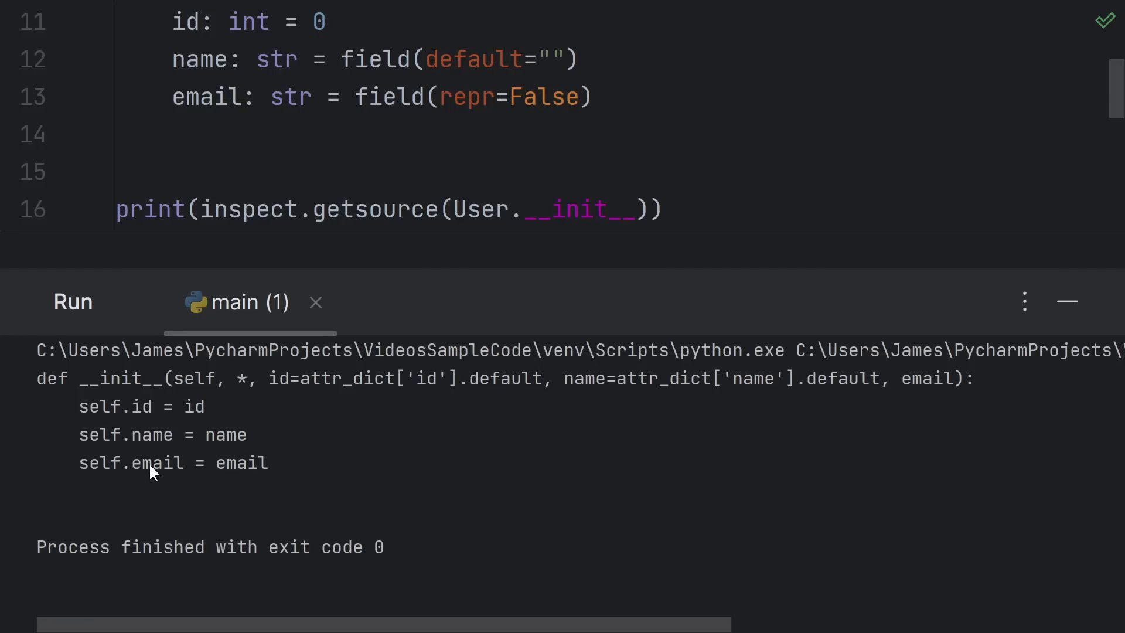
{"action": "mouse_move", "coordinate": [506, 473]}
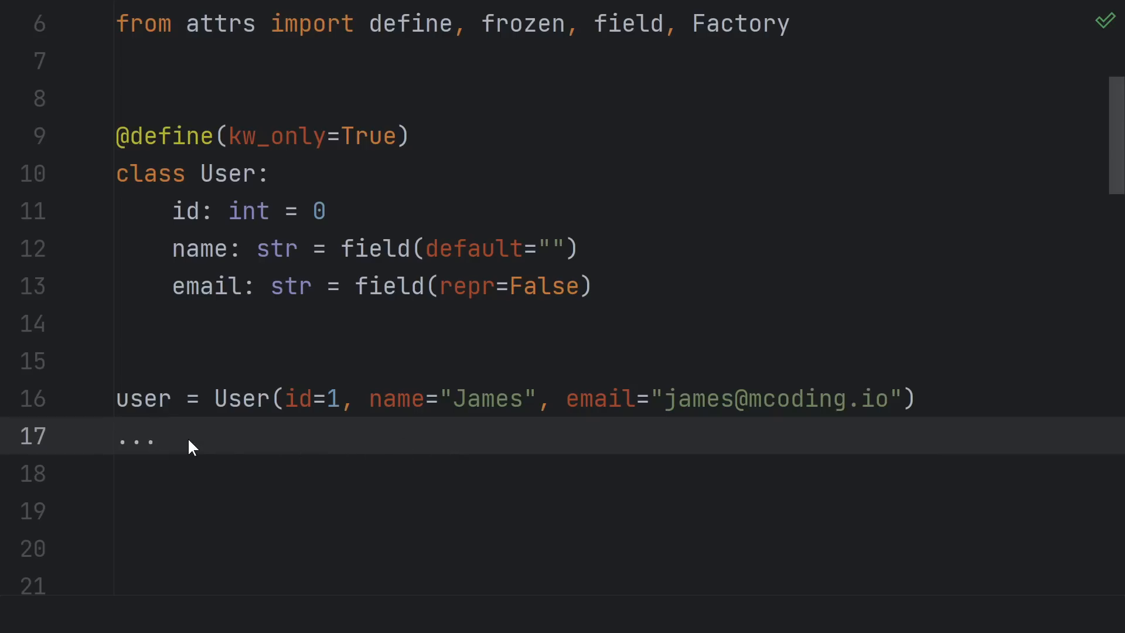
{"action": "mouse_move", "coordinate": [287, 422]}
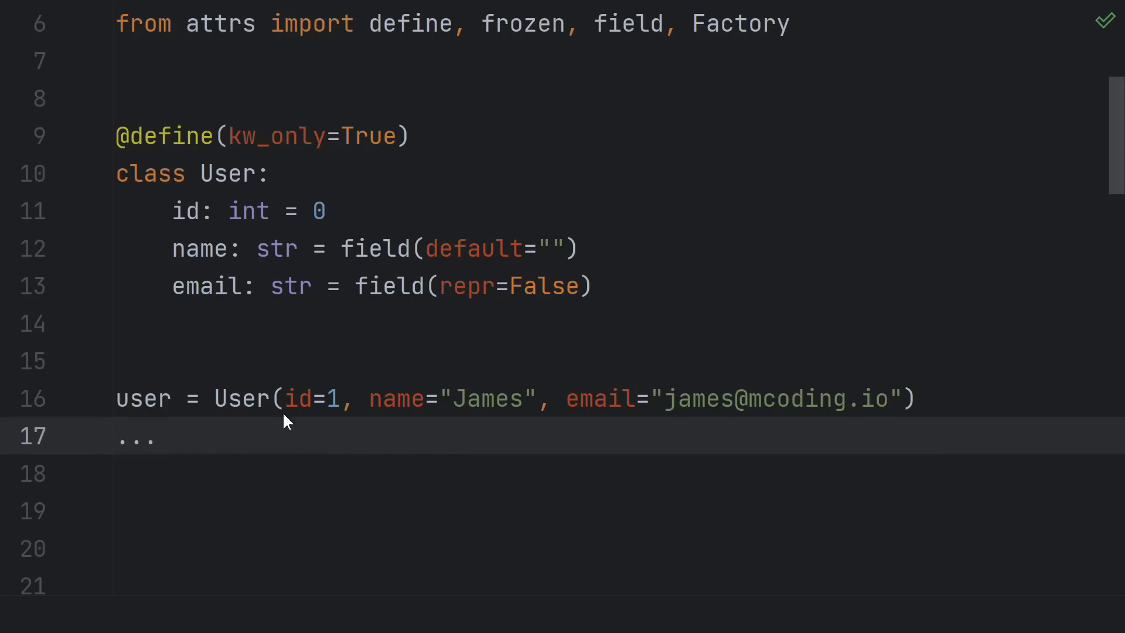
{"action": "mouse_move", "coordinate": [228, 457]}
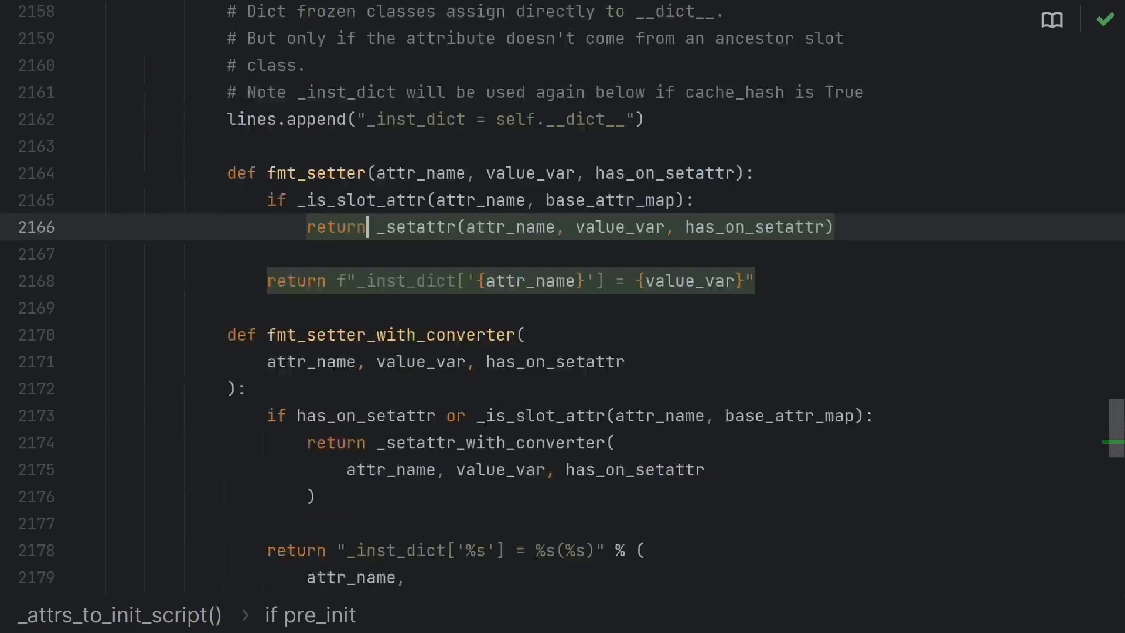
Scroll through _attrs_to_init_script and _make_method in attrs' _make.py source.
{"action": "scroll", "scroll_direction": "down", "scroll_amount": 3}
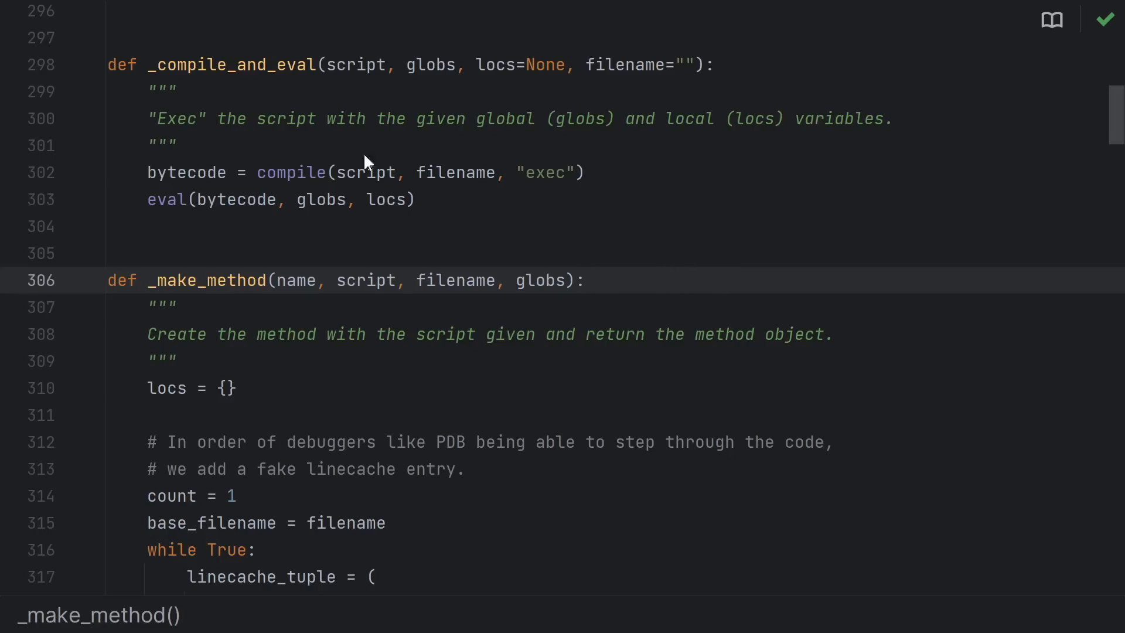
{"action": "double_click", "coordinate": [206, 280]}
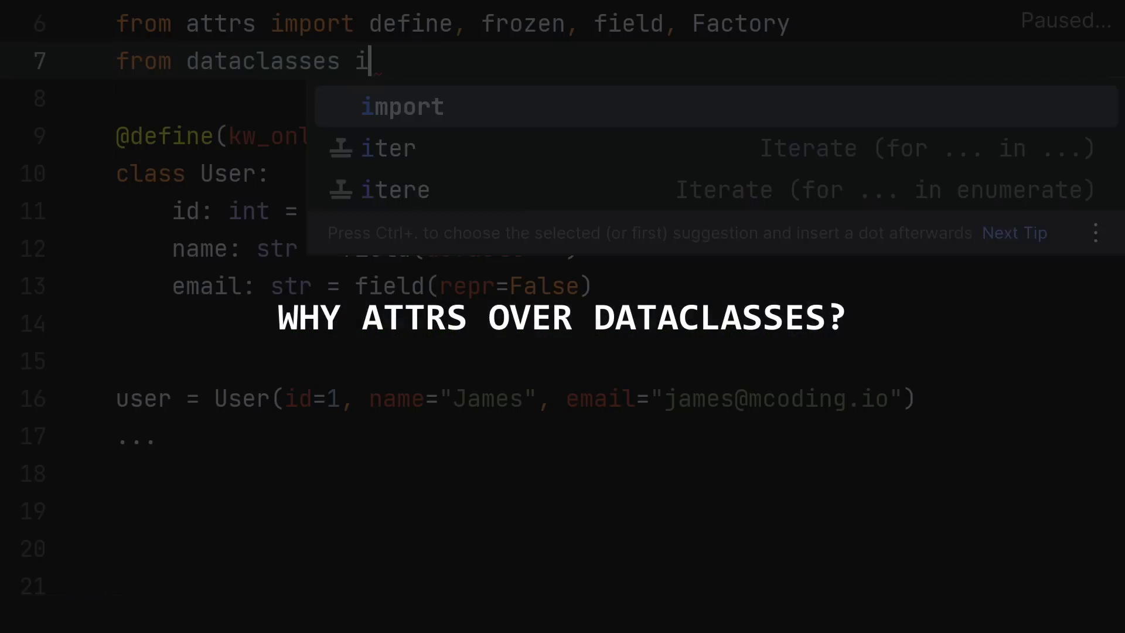
{"action": "type", "text": "mport dataclass"}
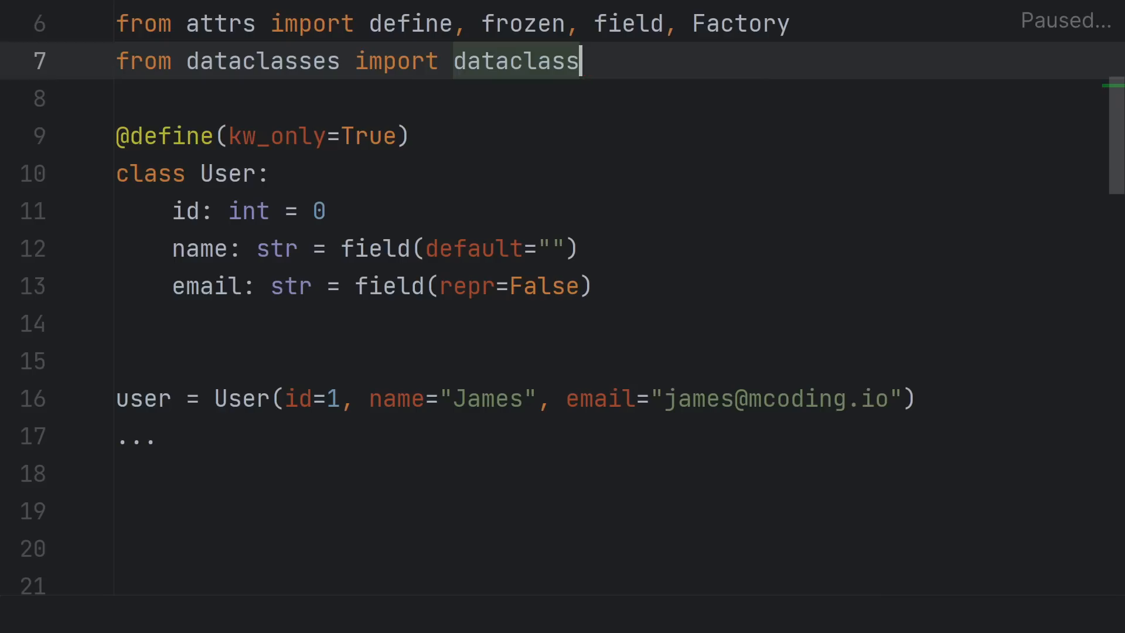
{"action": "type", "text": ", field"}
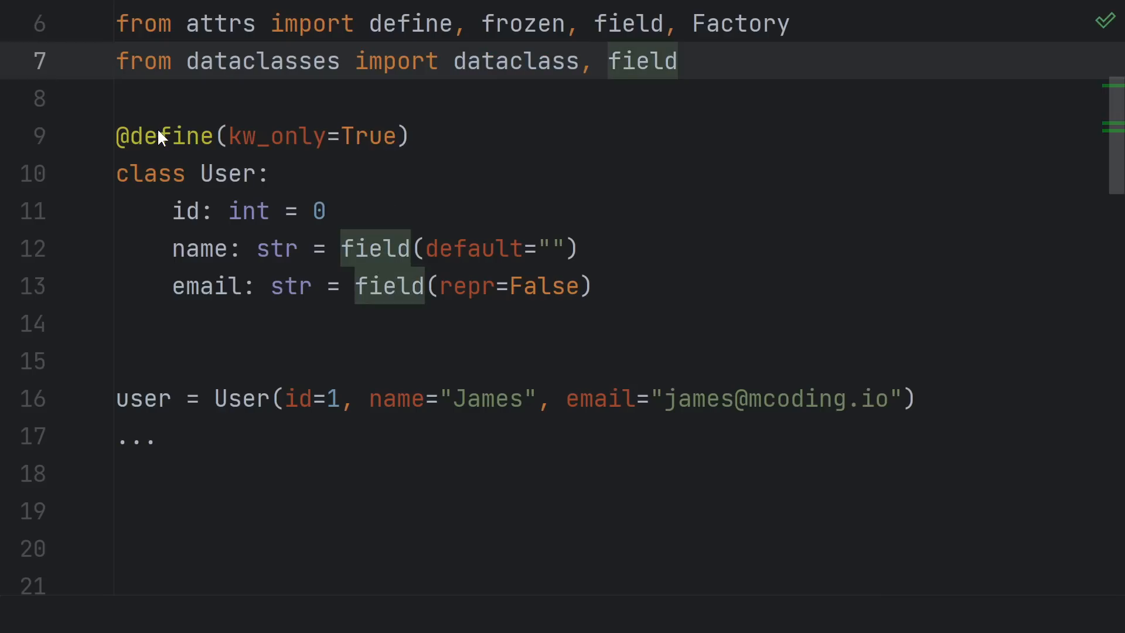
{"action": "type", "text": "dat"}
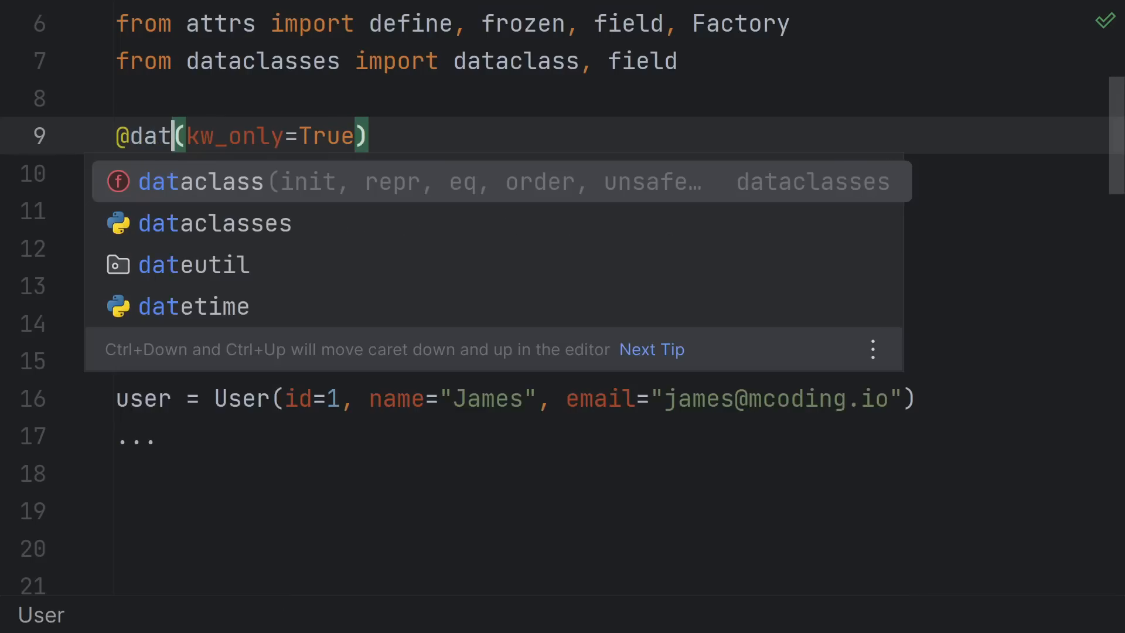
{"action": "left_click", "coordinate": [201, 181]}
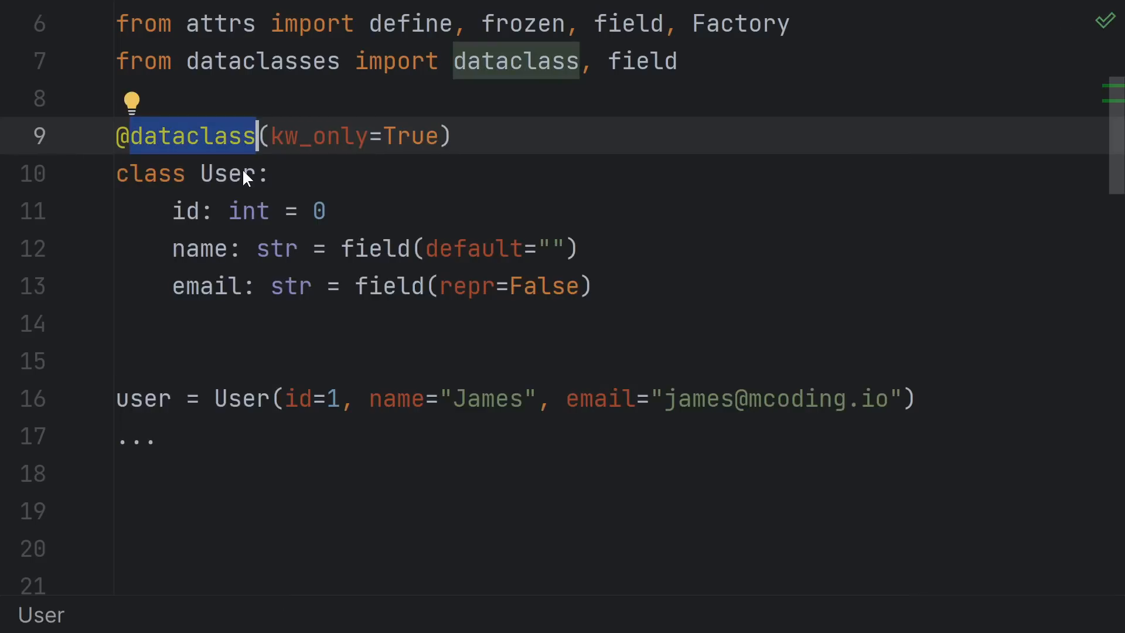
{"action": "type", "text": "define"}
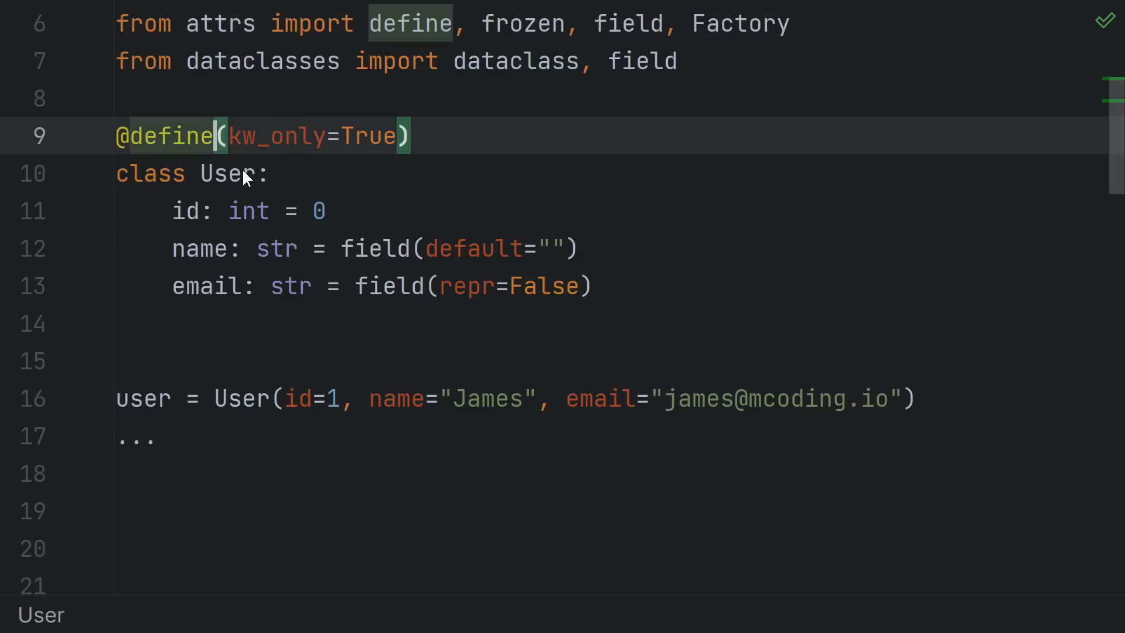
{"action": "mouse_move", "coordinate": [610, 137]}
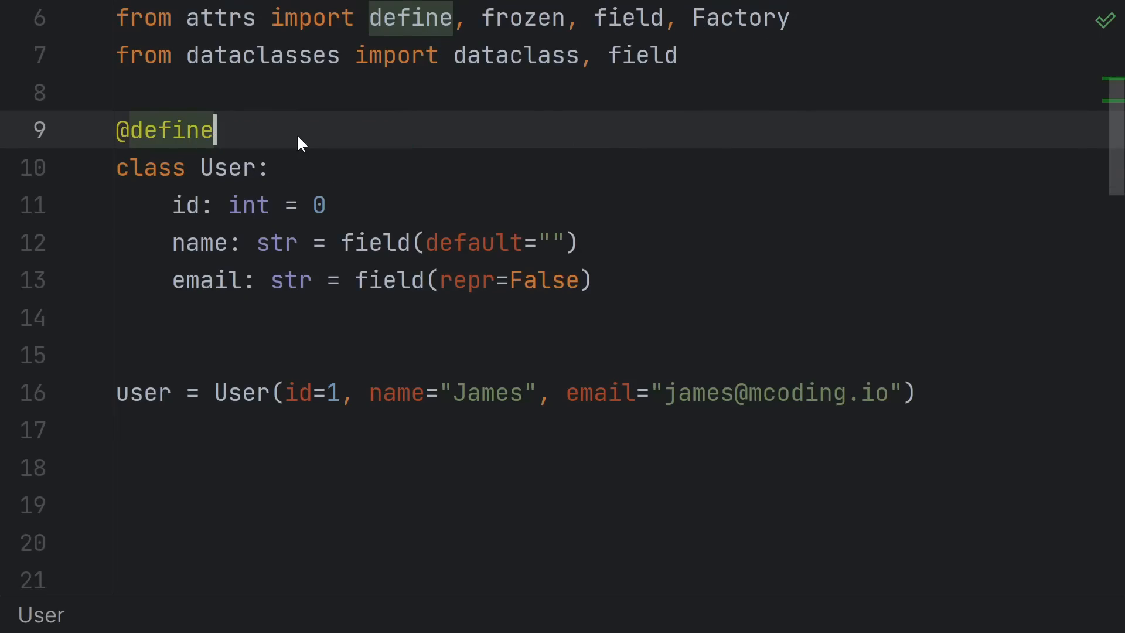
{"action": "type", "text": "(slots=True"}
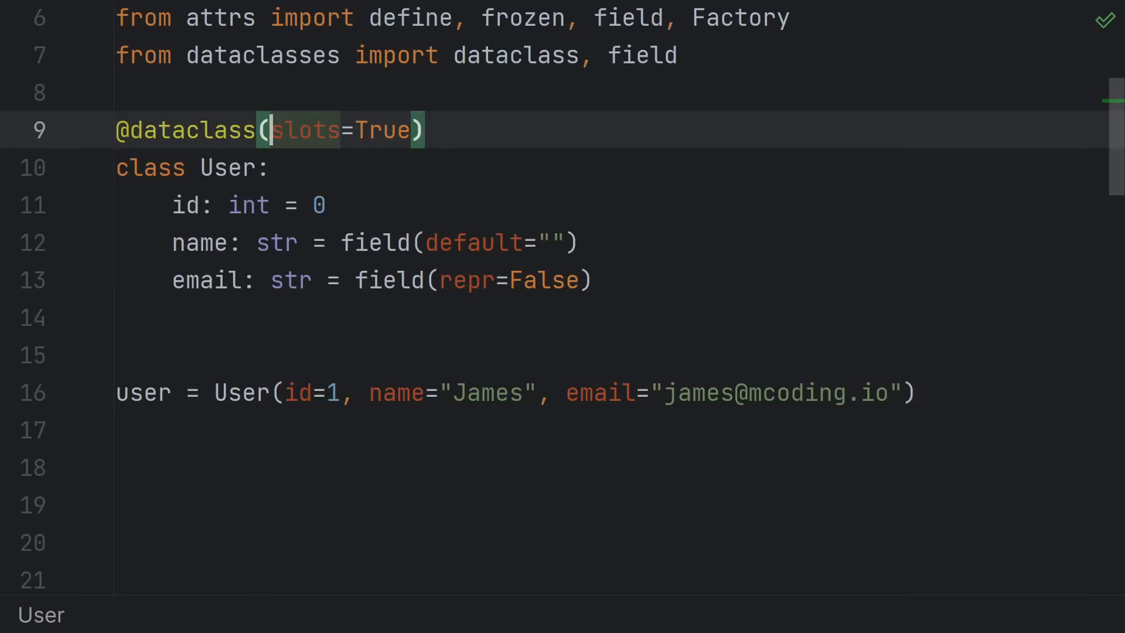
{"action": "type", "text": "define # uses __"}
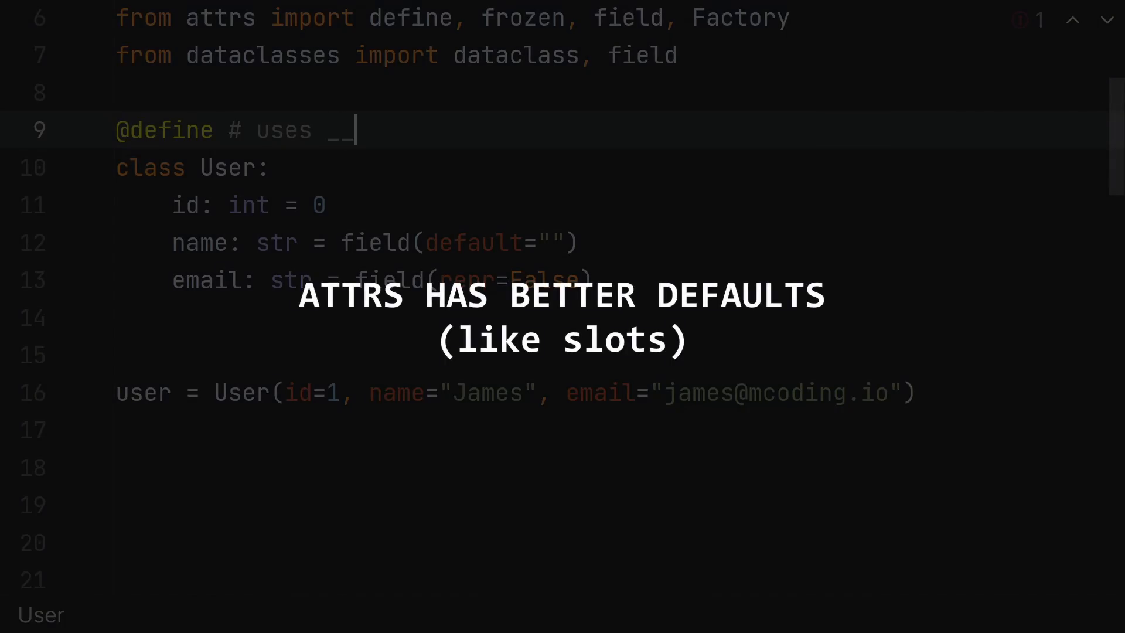
{"action": "type", "text": "slots__"}
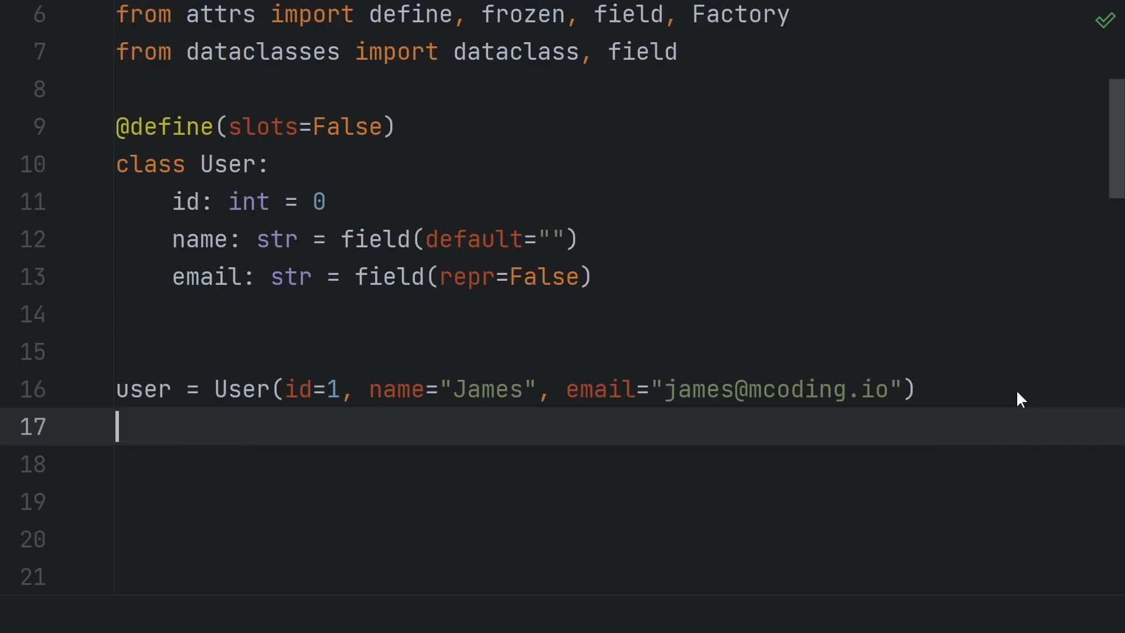
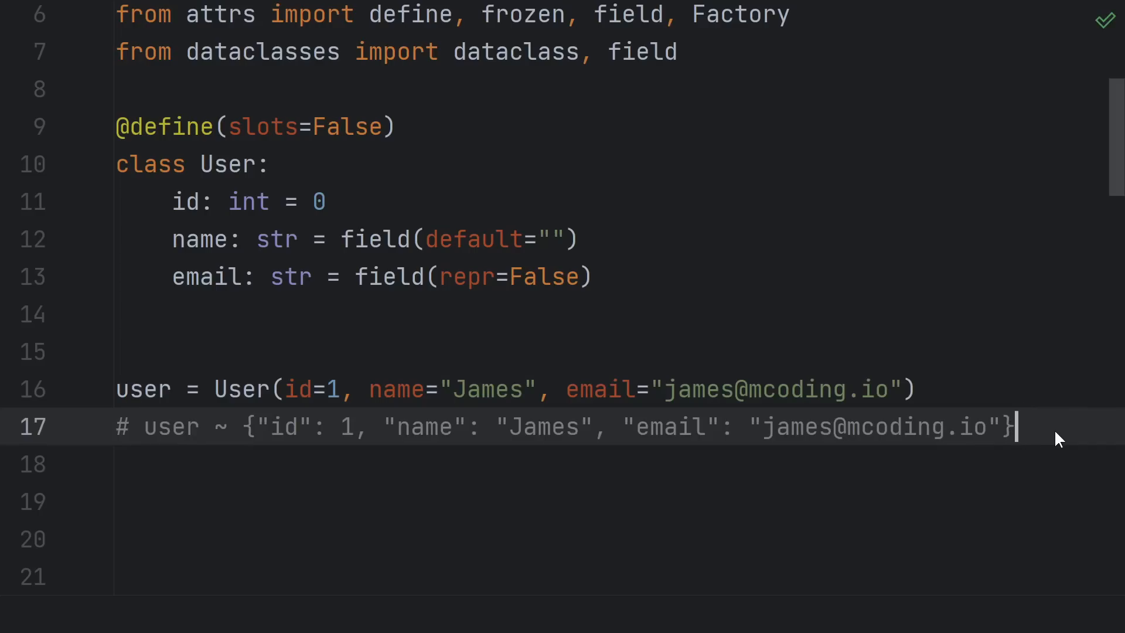
{"action": "type", "text": "user.whatever = \"value\""}
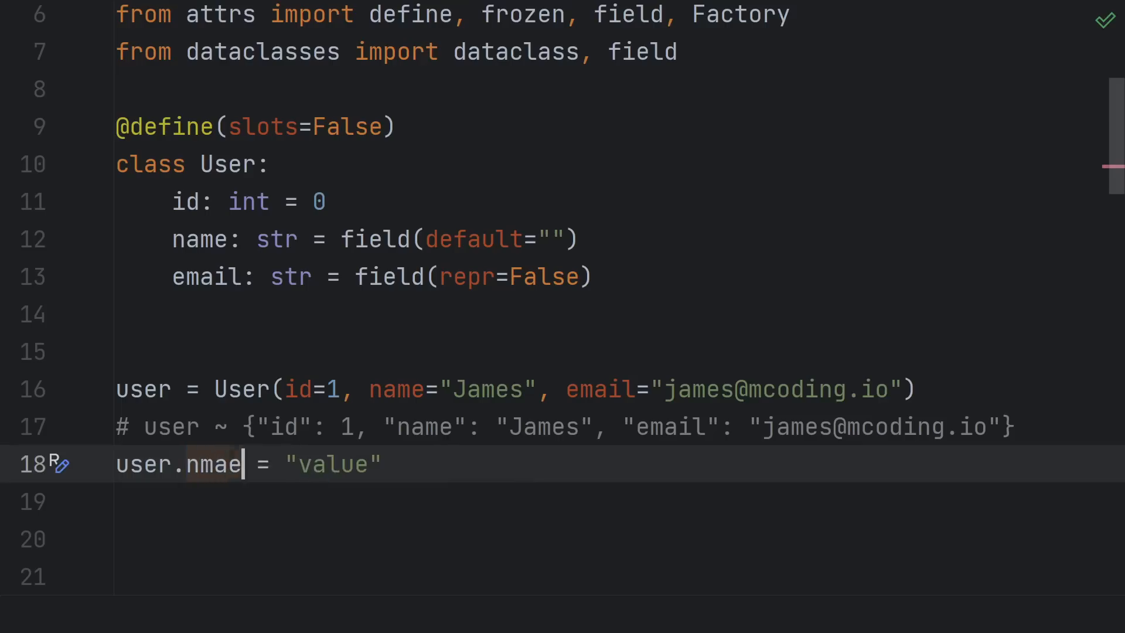
Write the misspelled user.nmae = "JAMES" line with an # OOPS! comment.
{"action": "type", "text": "JA"}
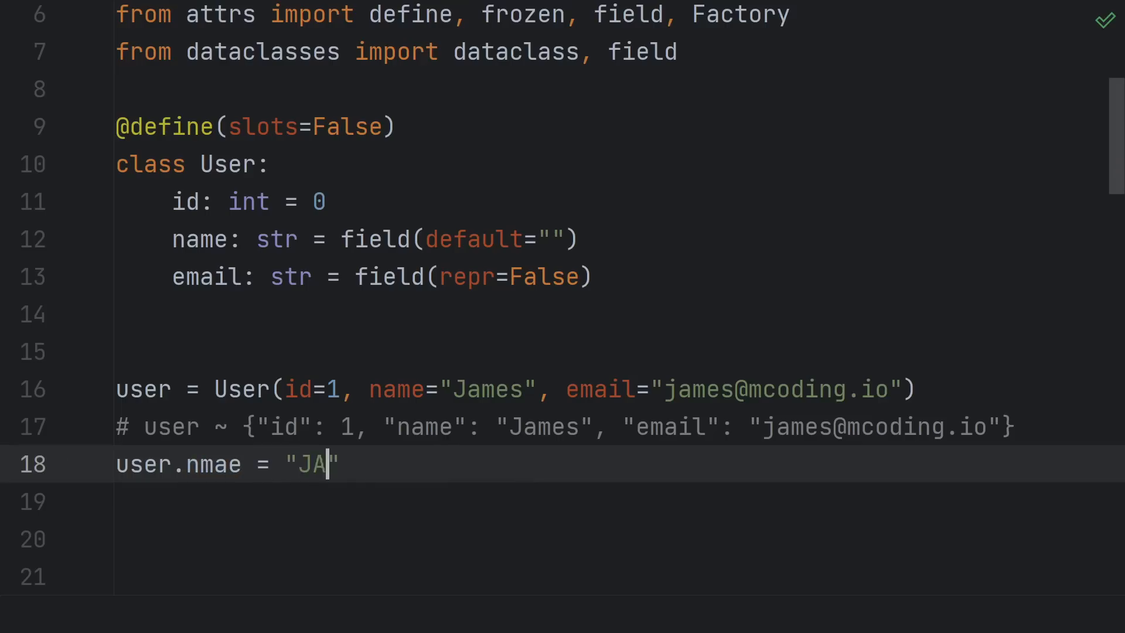
{"action": "type", "text": "MES"}
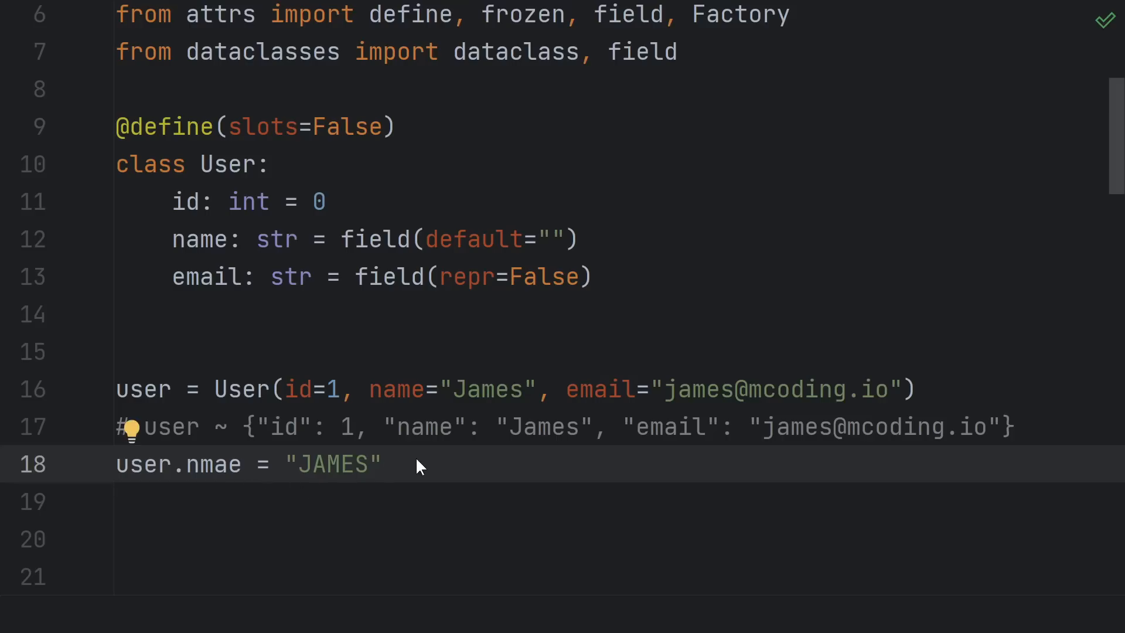
{"action": "type", "text": "#"}
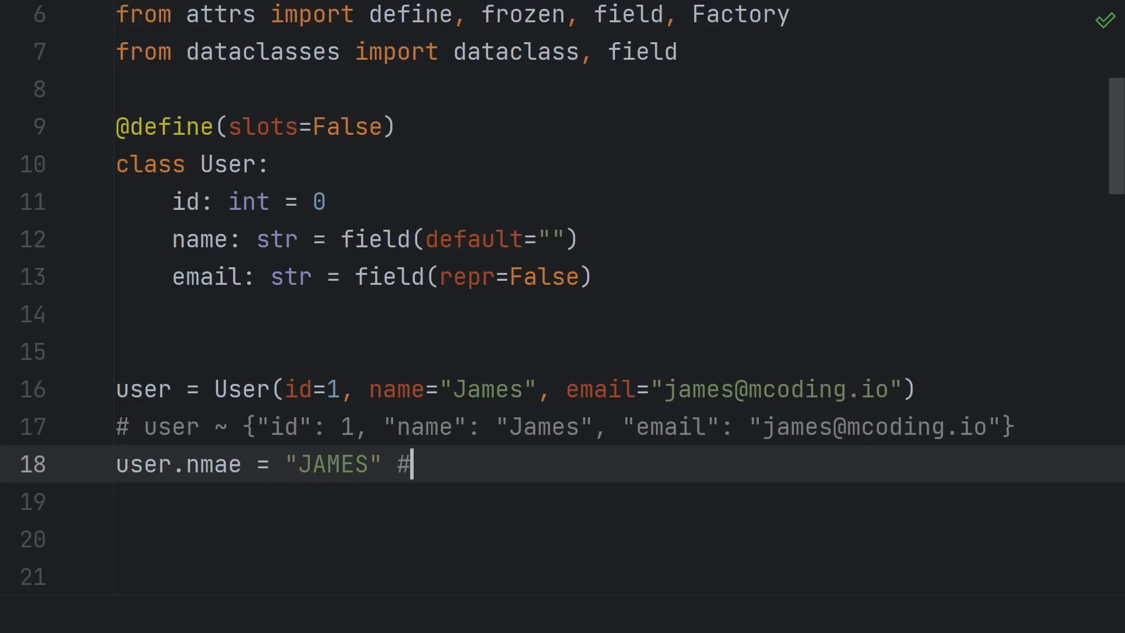
{"action": "type", "text": "OOPS!"}
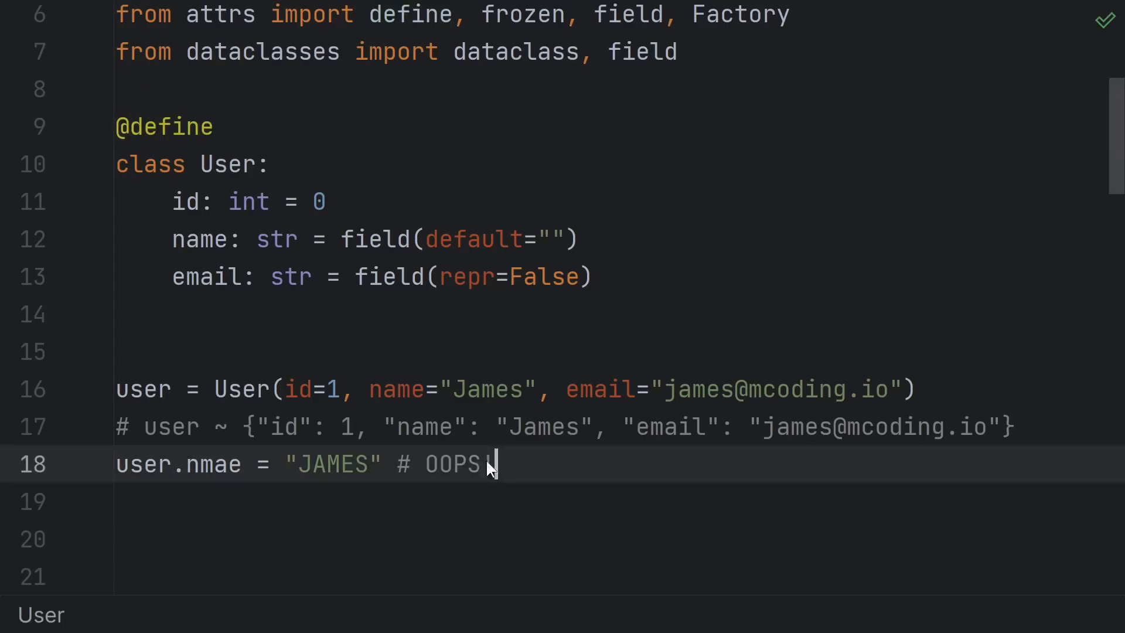
Change the comment on the nmae assignment to # Error! (Good).
{"action": "type", "text": "Err"}
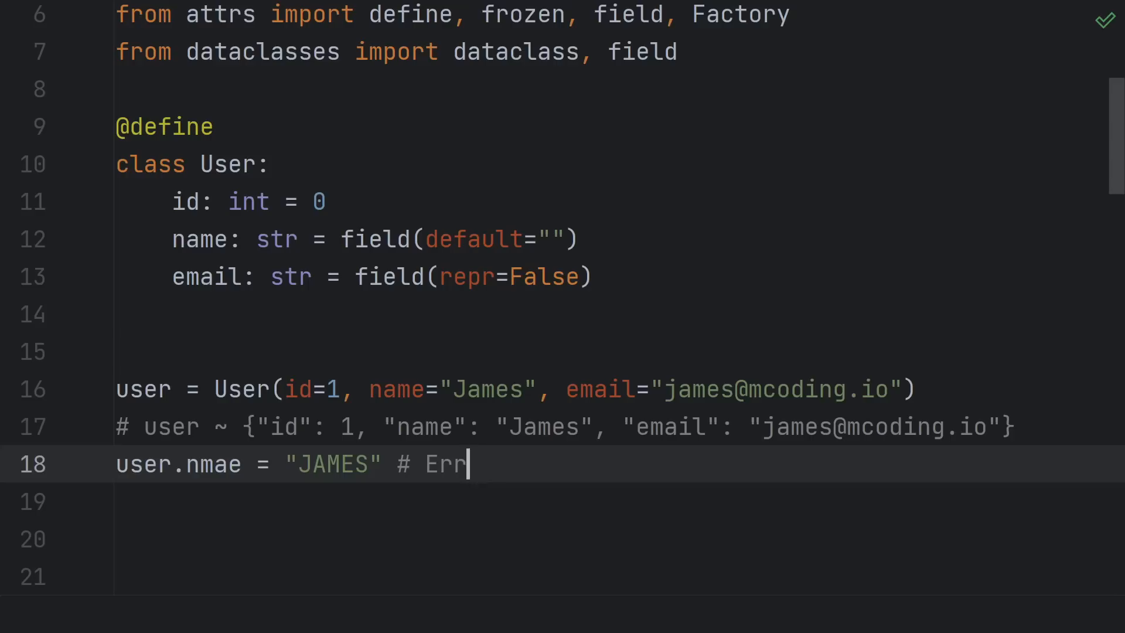
{"action": "type", "text": "or! (G"}
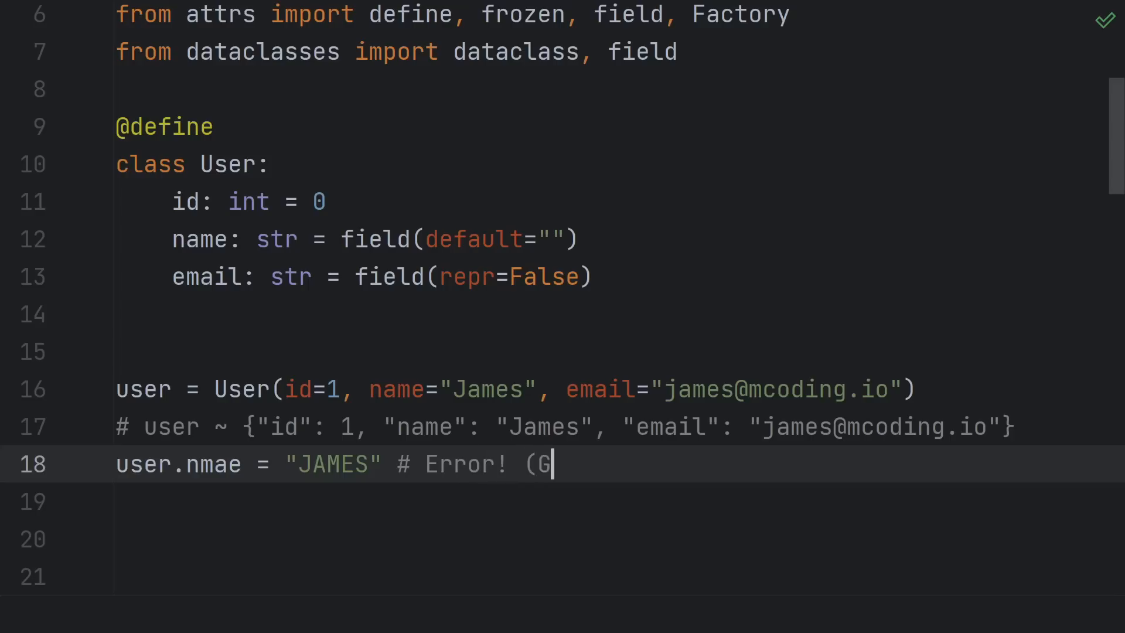
{"action": "type", "text": "ood)"}
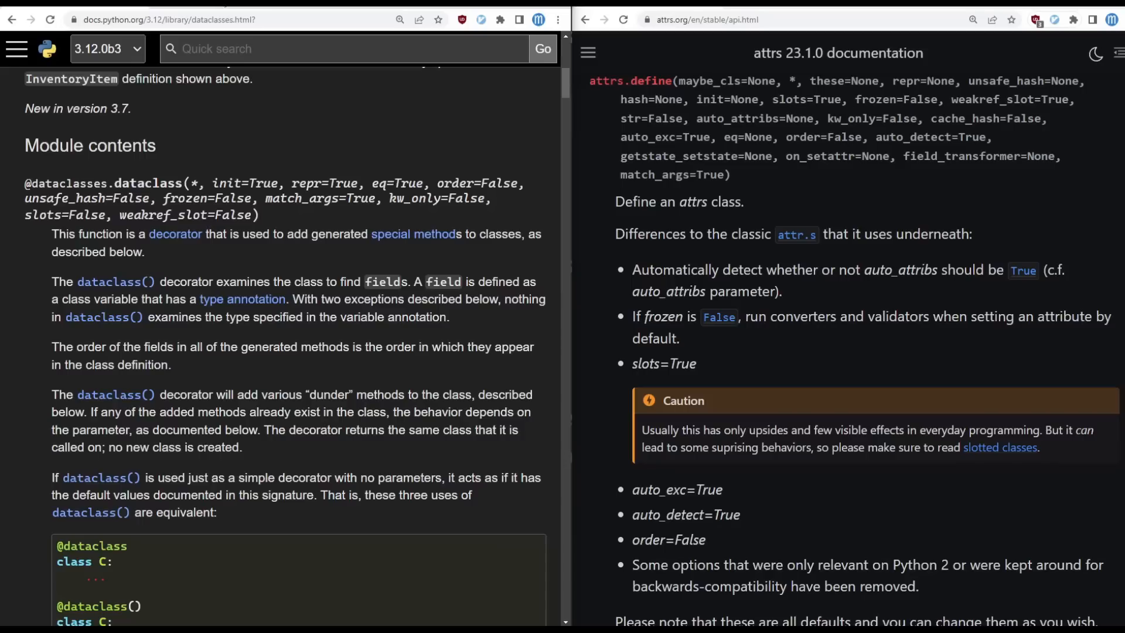
{"action": "mouse_move", "coordinate": [27, 223]}
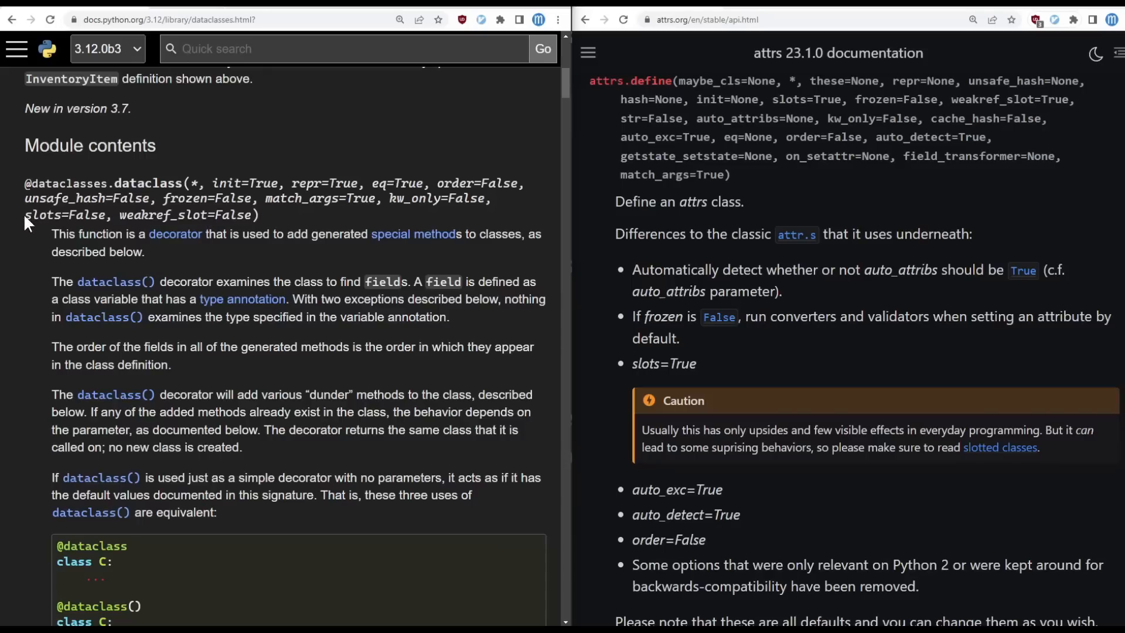
{"action": "double_click", "coordinate": [64, 215]}
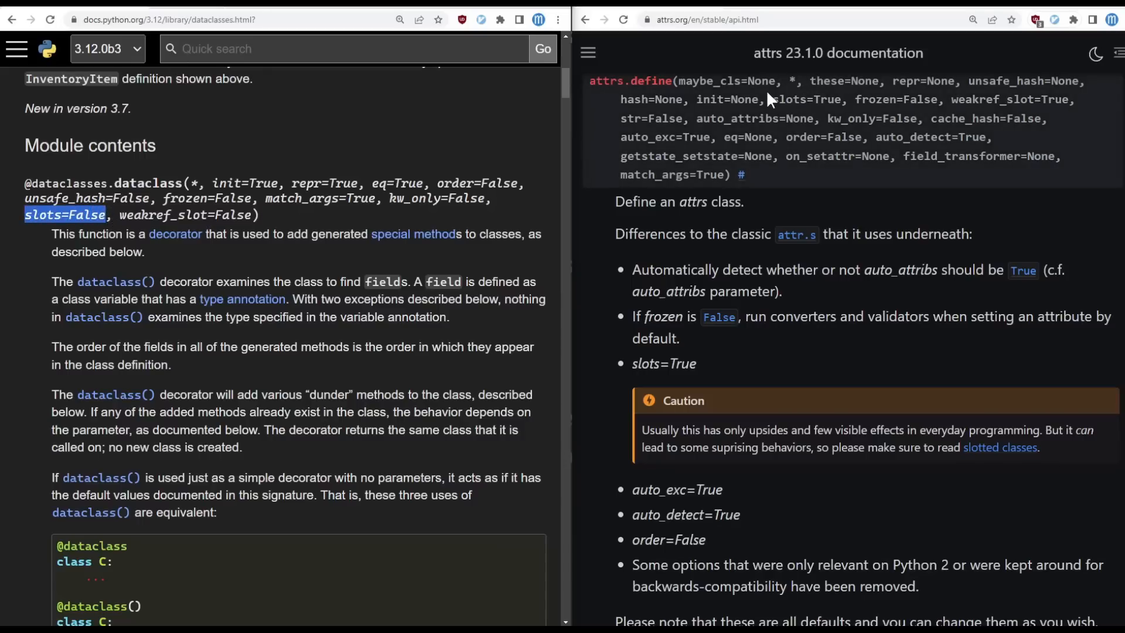
{"action": "double_click", "coordinate": [805, 99]}
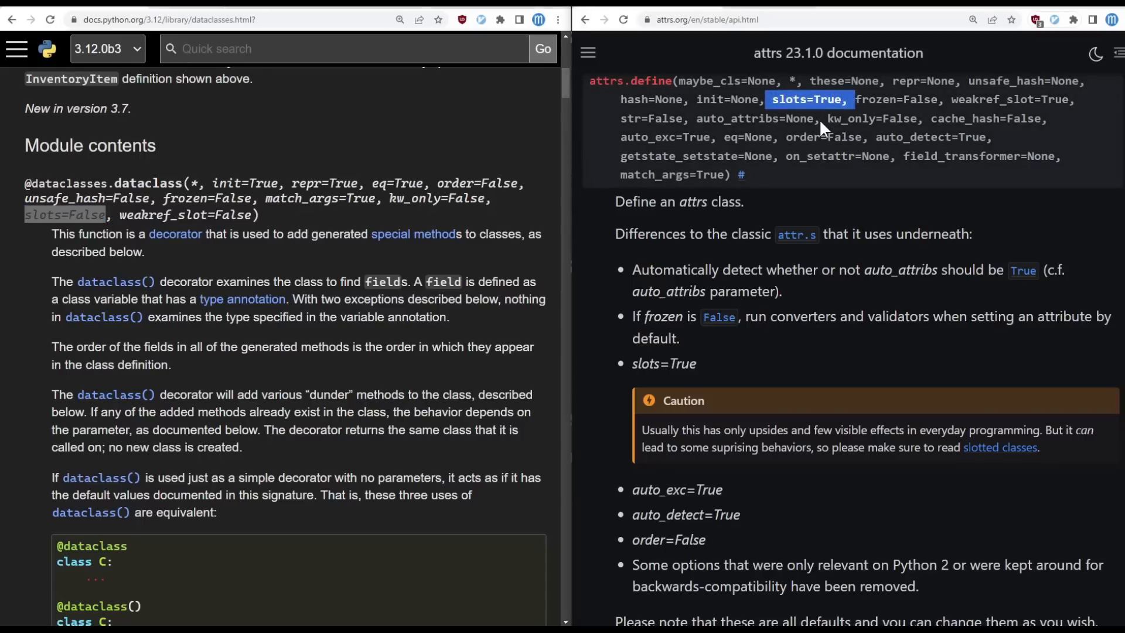
{"action": "mouse_move", "coordinate": [391, 235]}
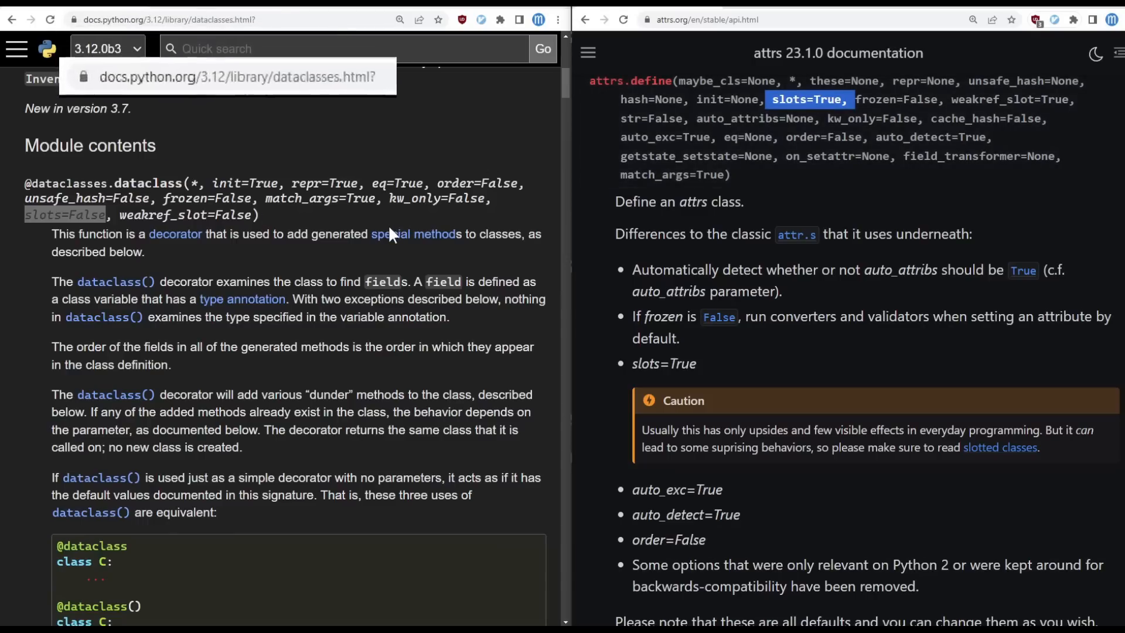
{"action": "scroll", "scroll_direction": "down", "scroll_amount": 3}
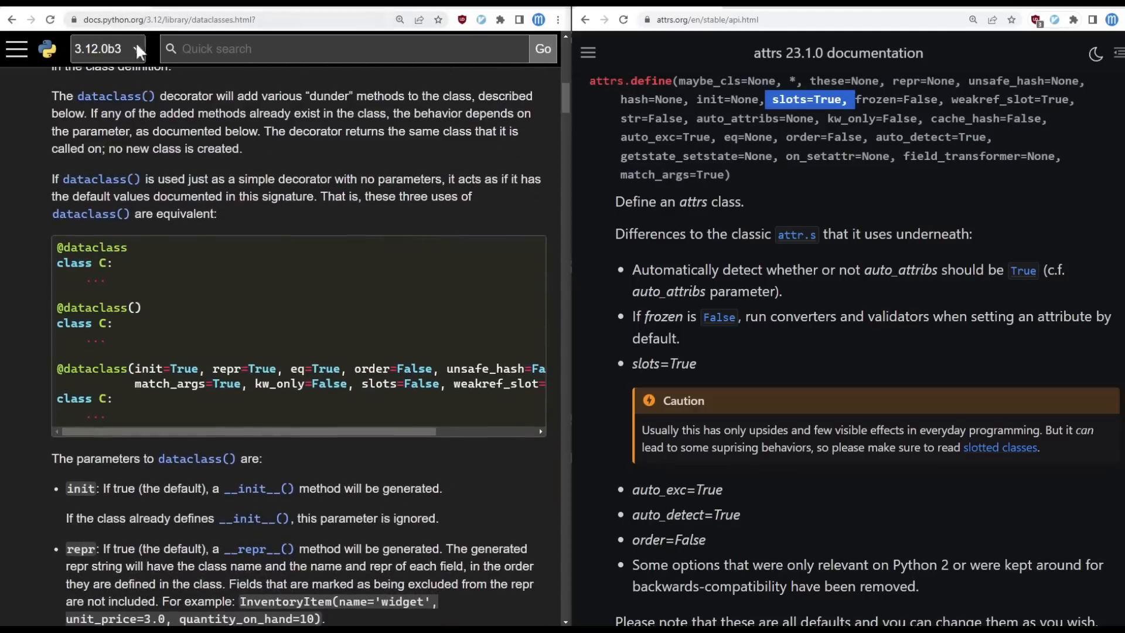
{"action": "scroll", "scroll_direction": "down", "scroll_amount": 3}
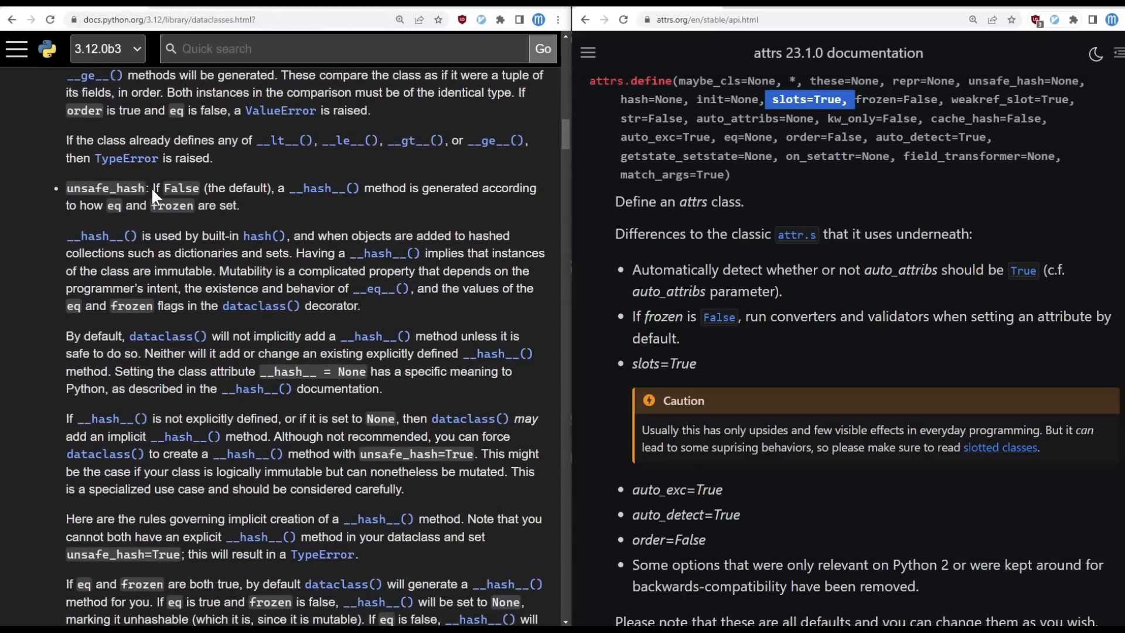
{"action": "scroll", "scroll_direction": "down", "scroll_amount": 3}
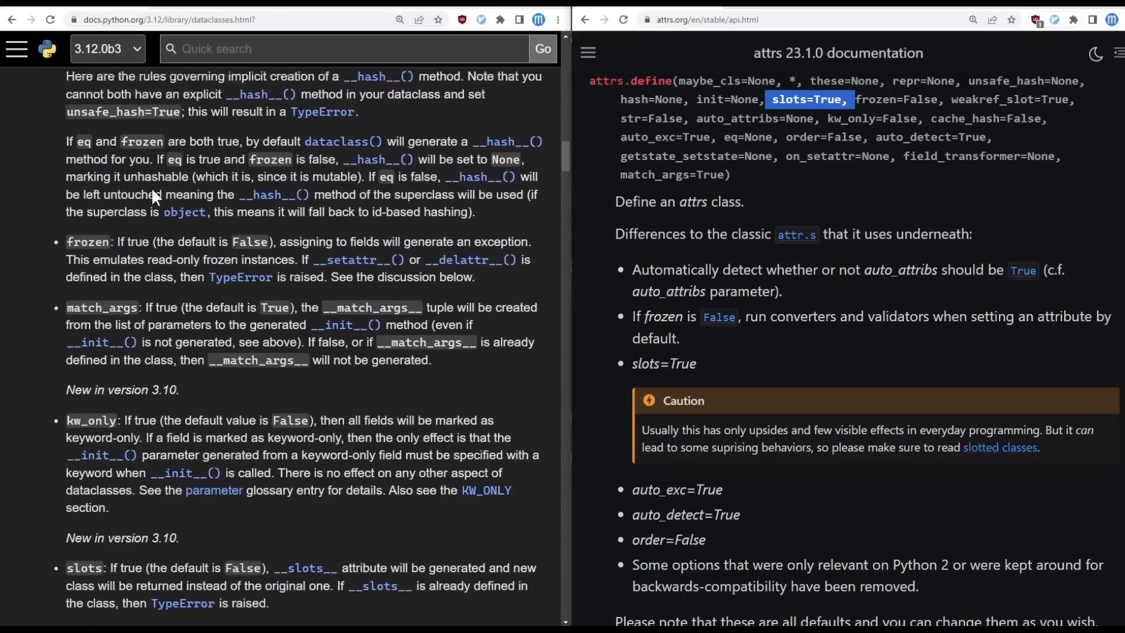
{"action": "scroll", "scroll_direction": "down", "scroll_amount": 3}
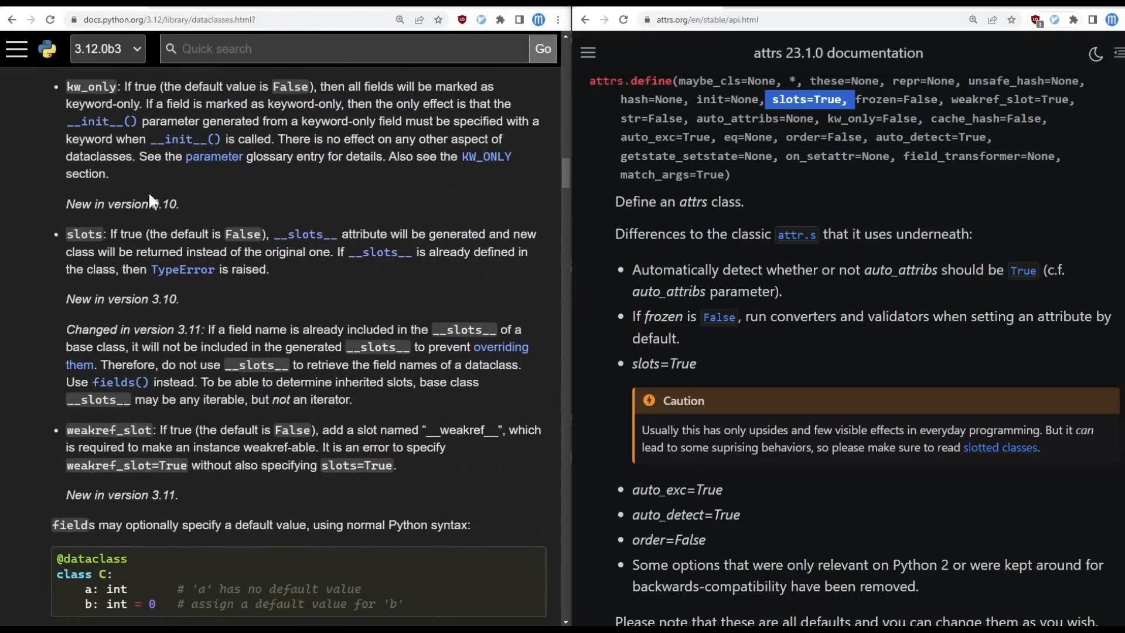
{"action": "double_click", "coordinate": [108, 298]}
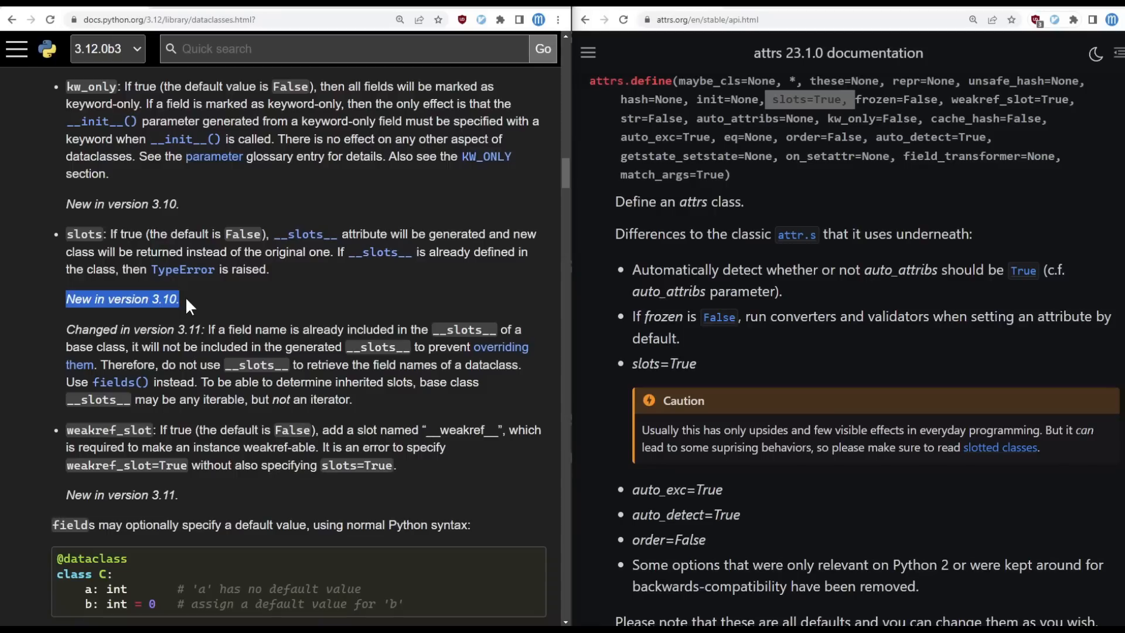
{"action": "mouse_move", "coordinate": [190, 307]}
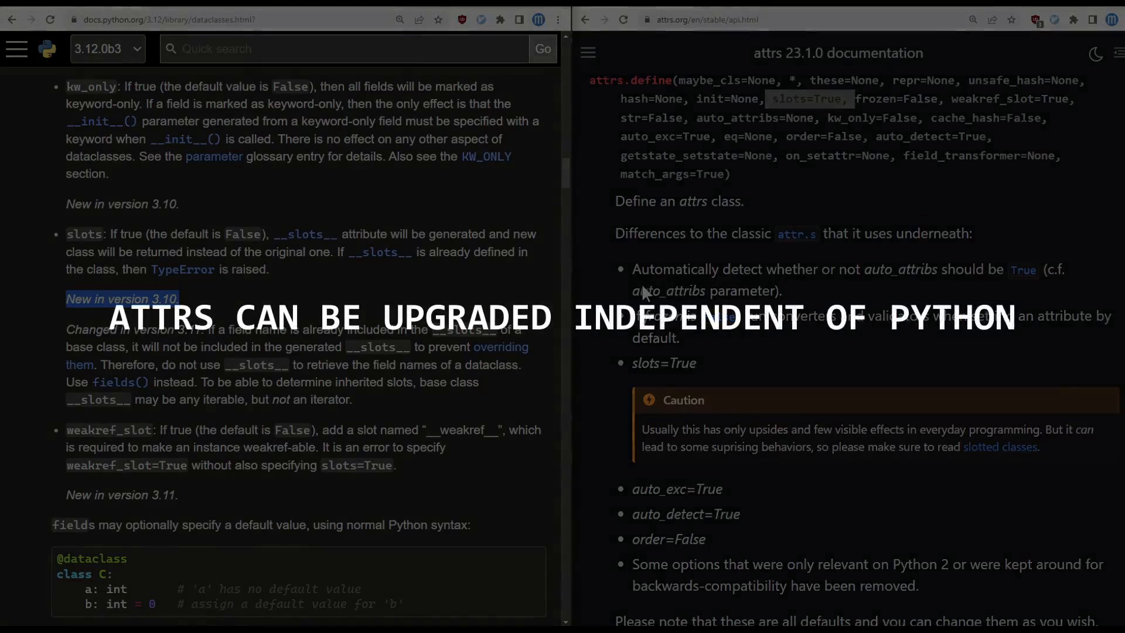
{"action": "scroll", "scroll_direction": "down", "scroll_amount": 3}
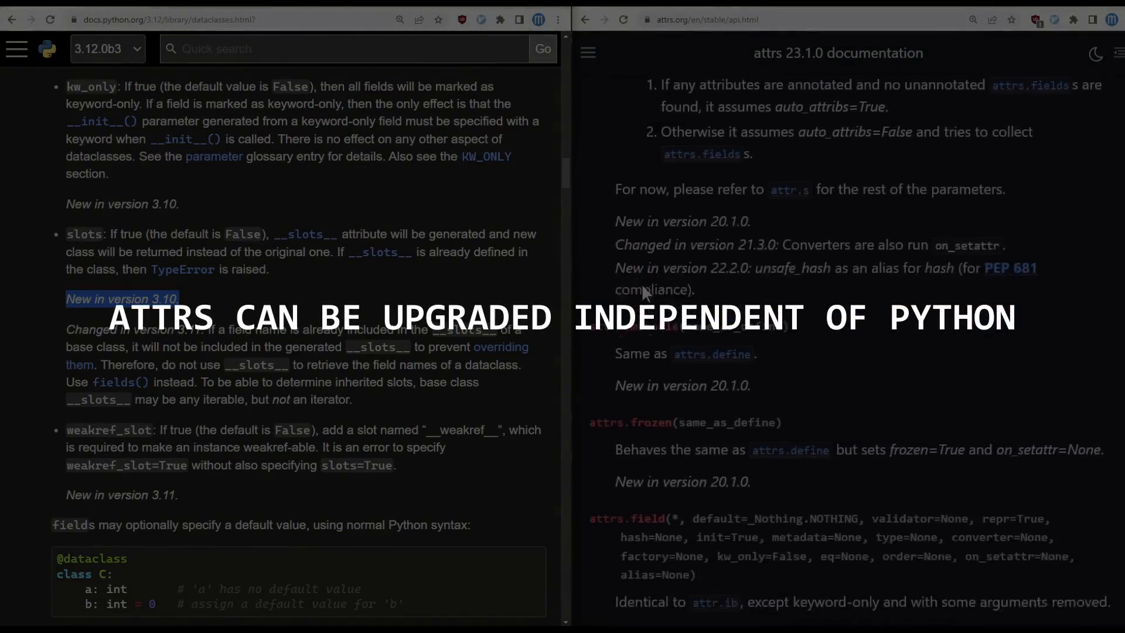
{"action": "scroll", "scroll_direction": "down", "scroll_amount": 3}
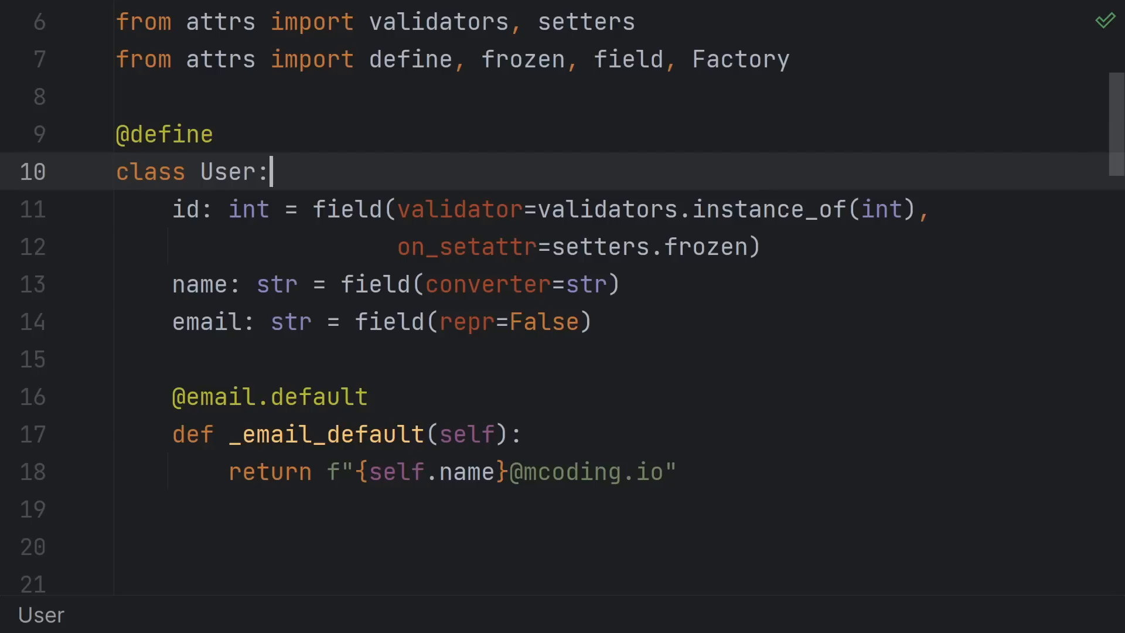
{"action": "mouse_move", "coordinate": [391, 221]}
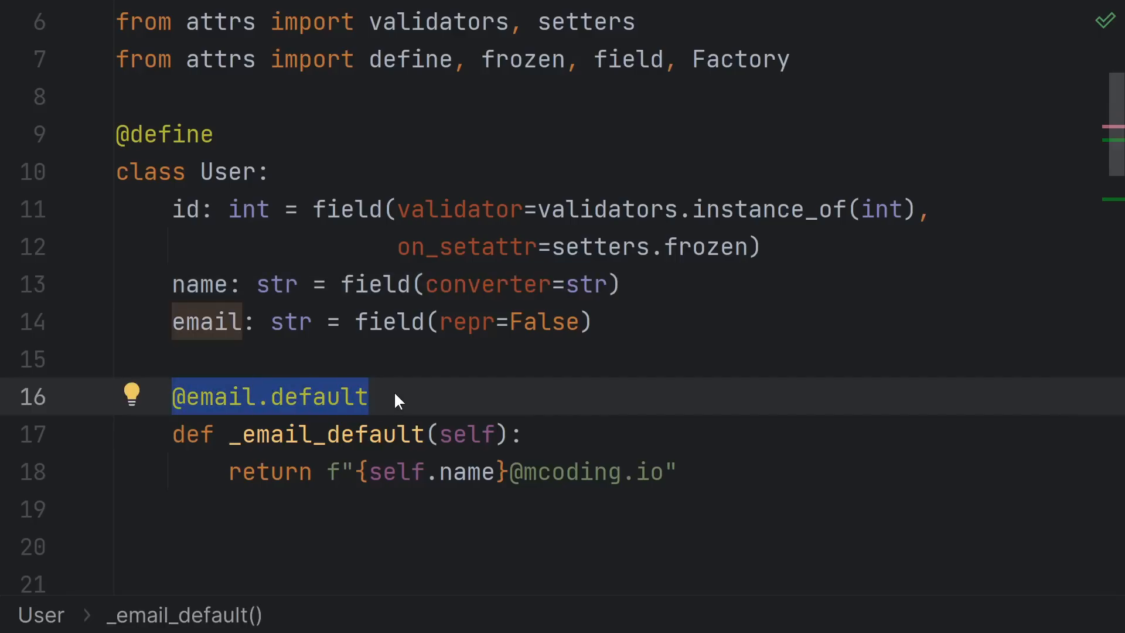
{"action": "mouse_move", "coordinate": [402, 253]}
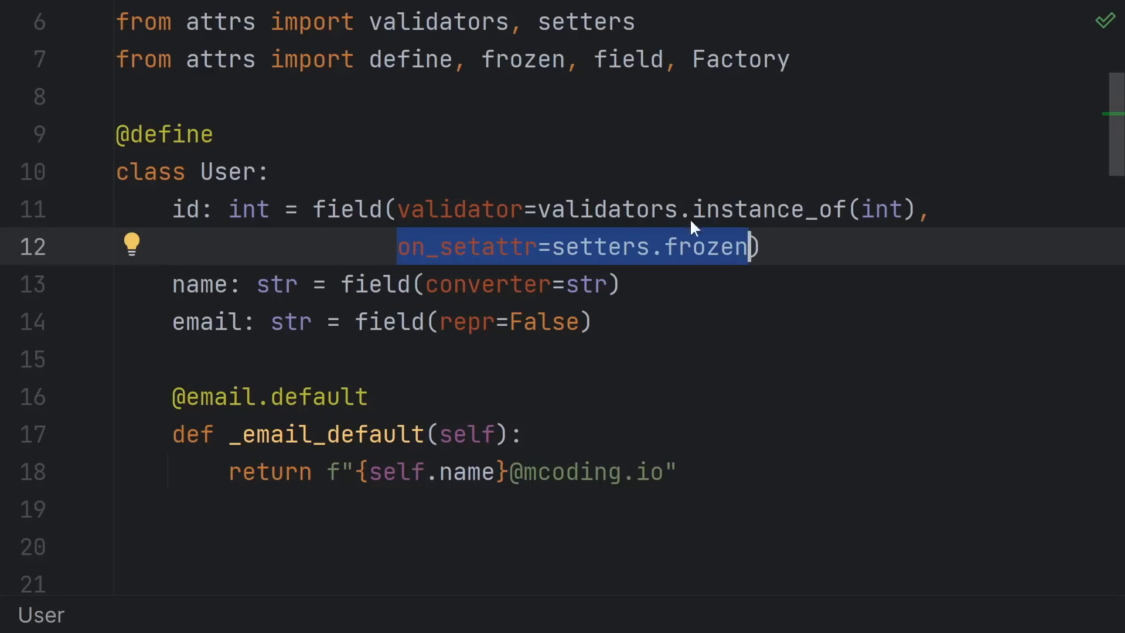
{"action": "double_click", "coordinate": [524, 58]}
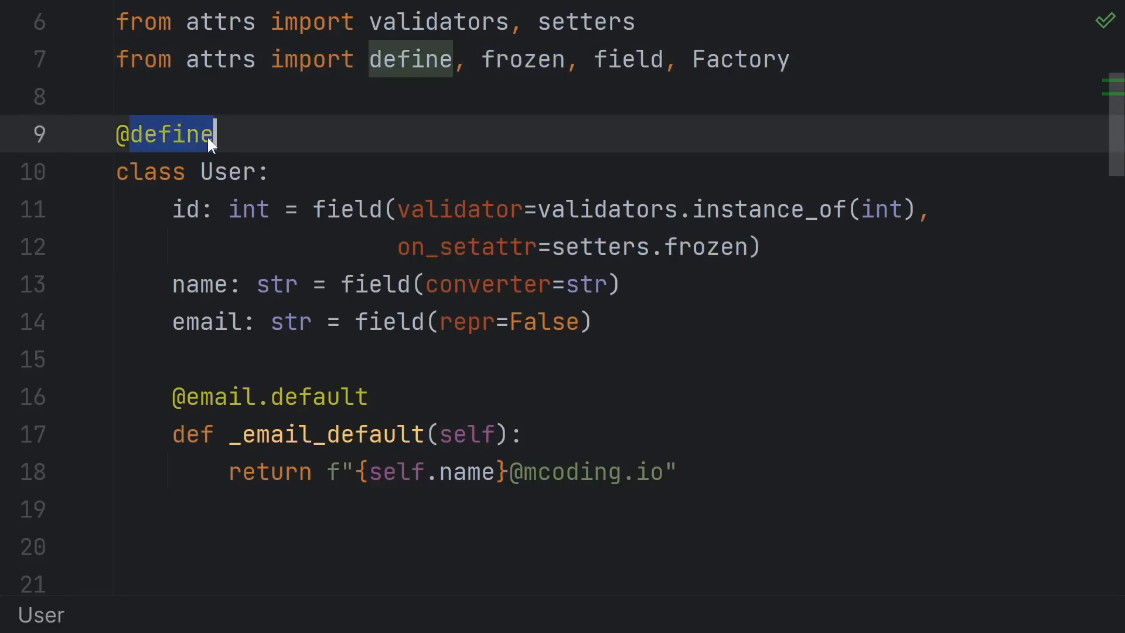
{"action": "type", "text": "frozen"}
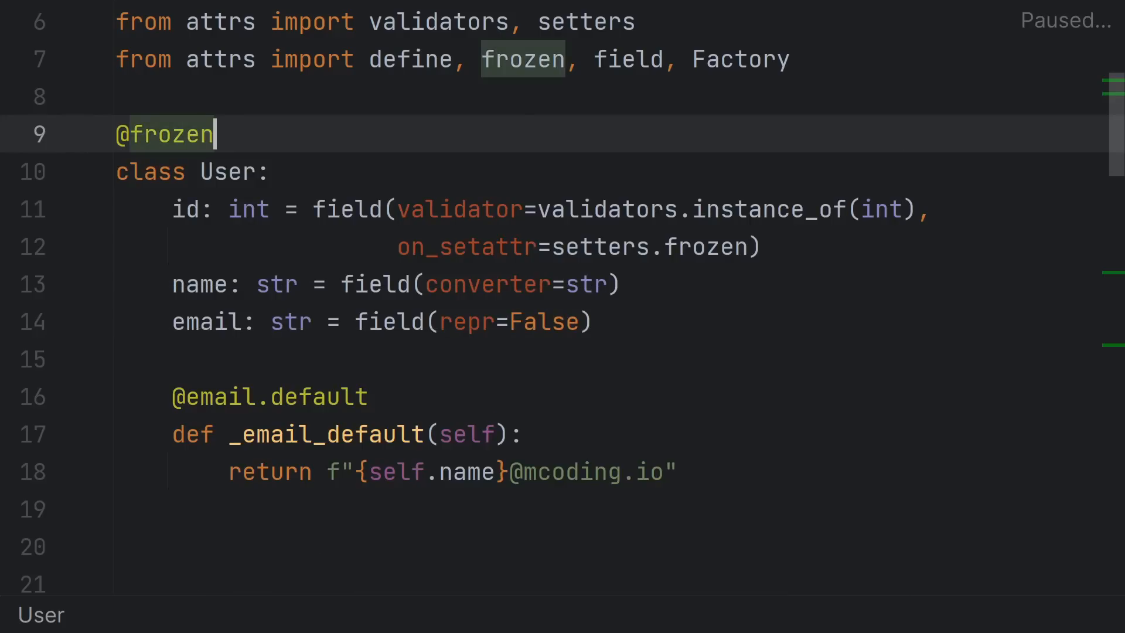